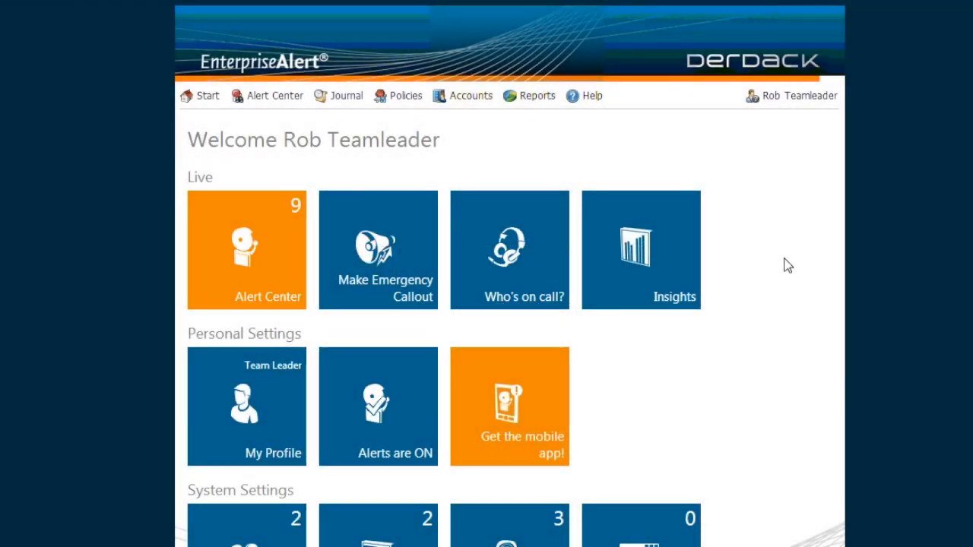
pyautogui.moveTo(445, 146)
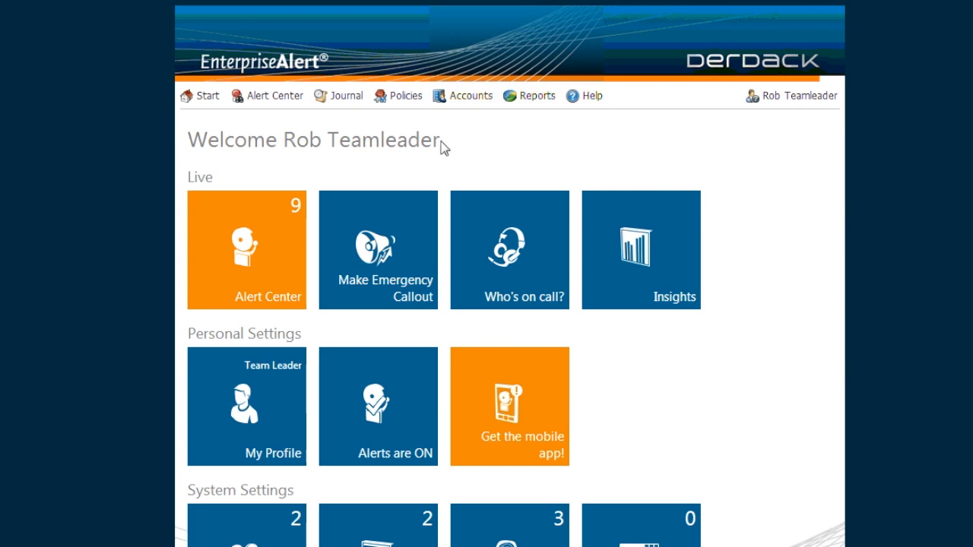
pyautogui.moveTo(147, 233)
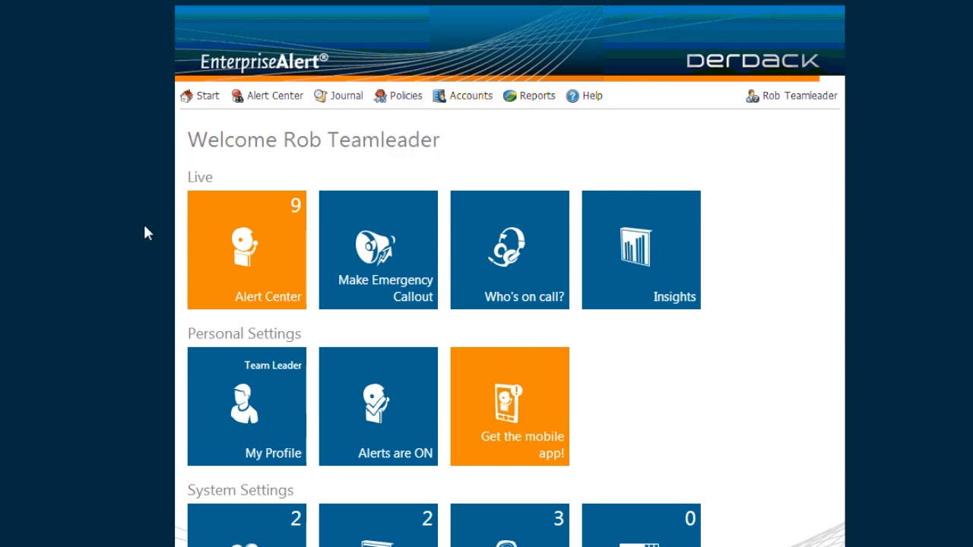
pyautogui.click(510, 249)
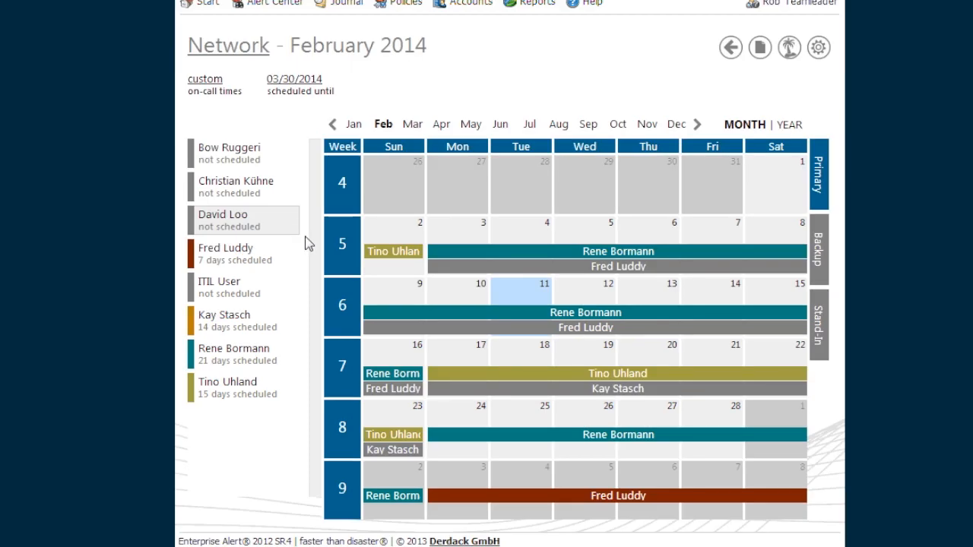
pyautogui.moveTo(547, 300)
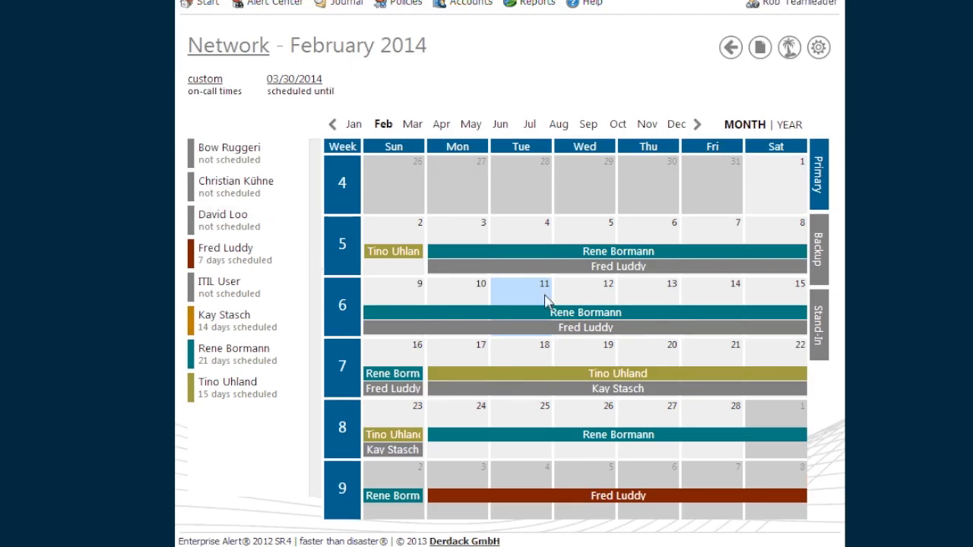
pyautogui.moveTo(585, 307)
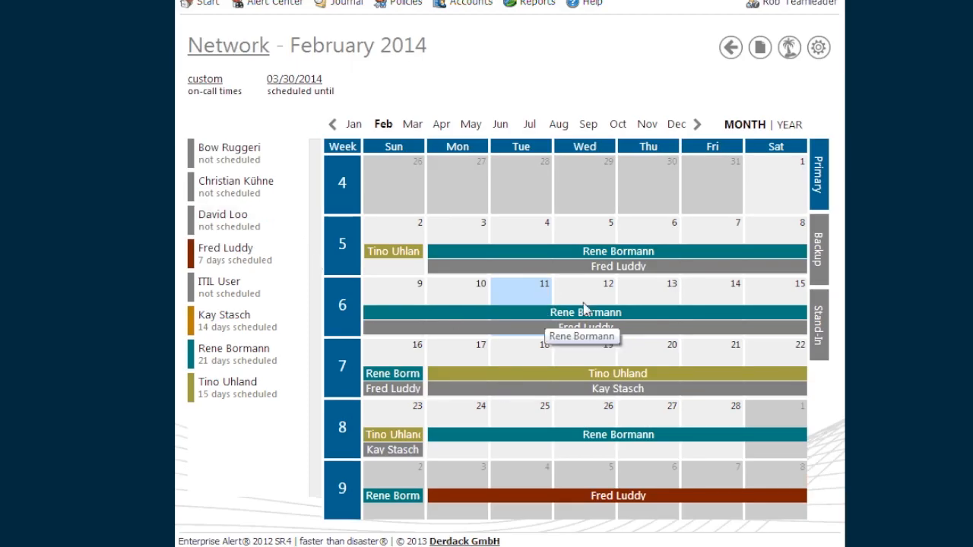
pyautogui.moveTo(581, 334)
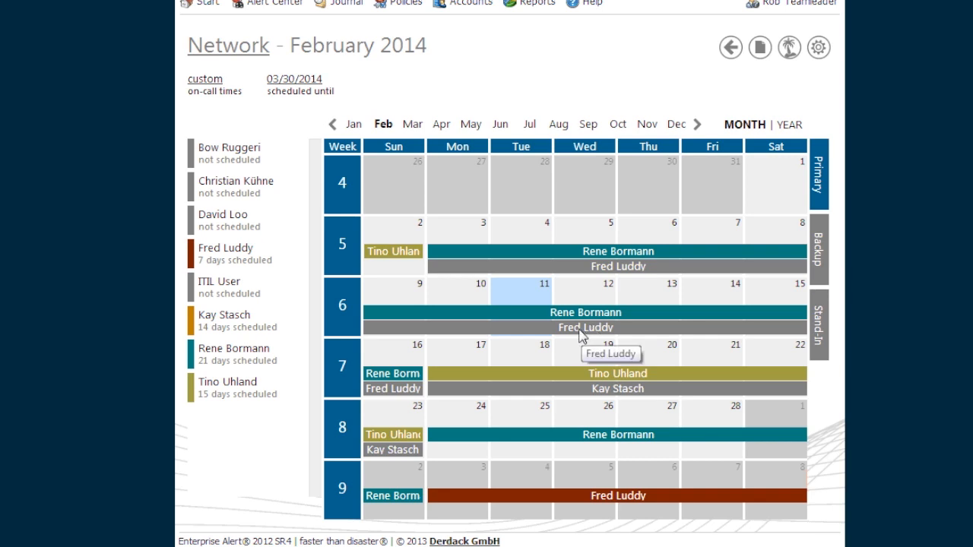
pyautogui.moveTo(221, 320)
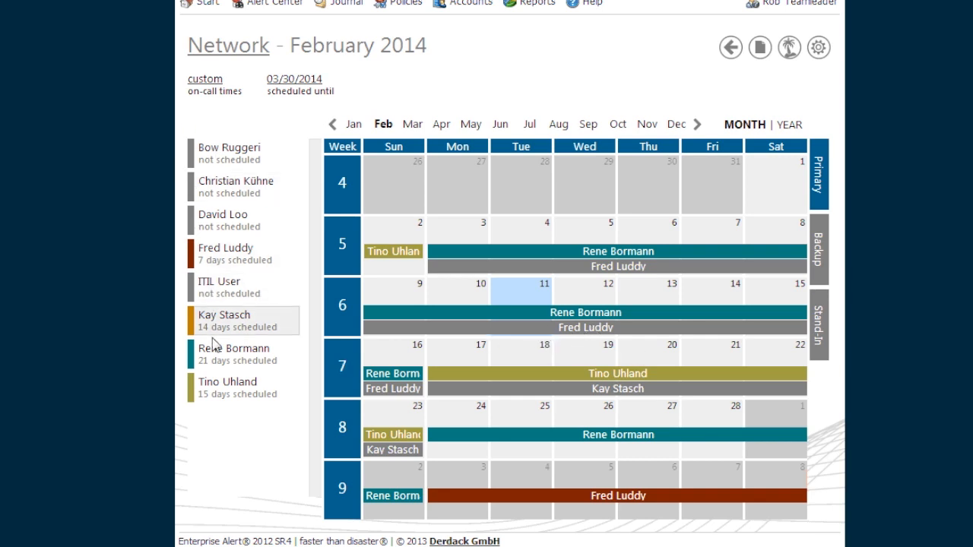
pyautogui.moveTo(228, 288)
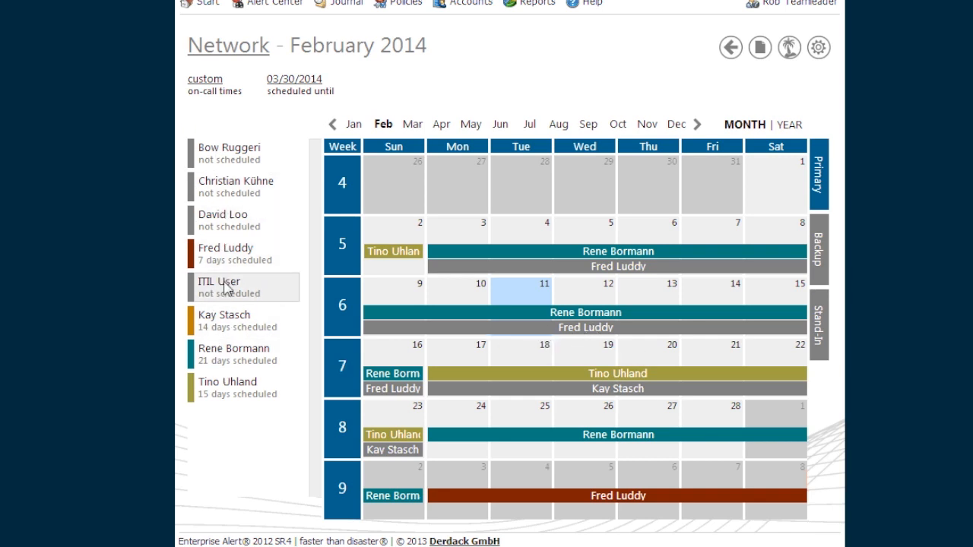
pyautogui.click(392, 251)
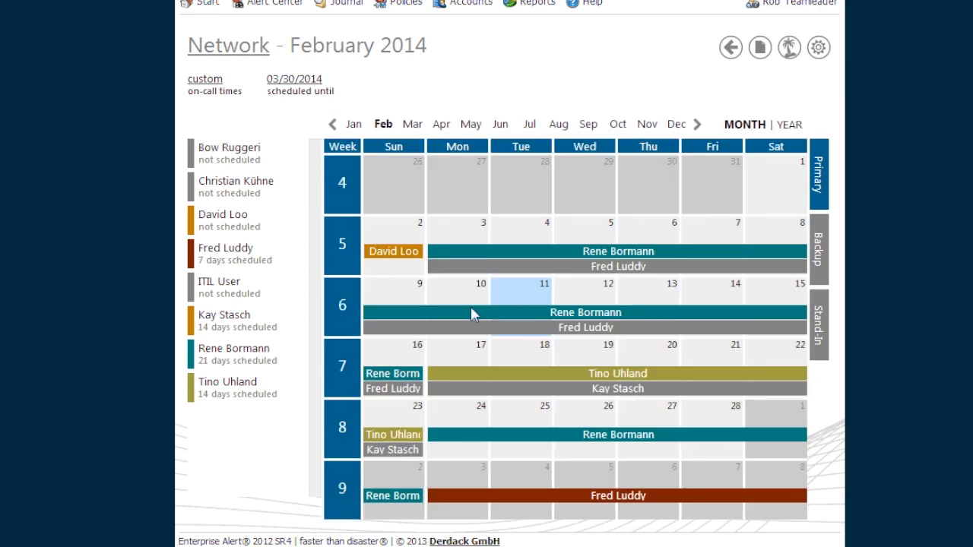
pyautogui.moveTo(637, 298)
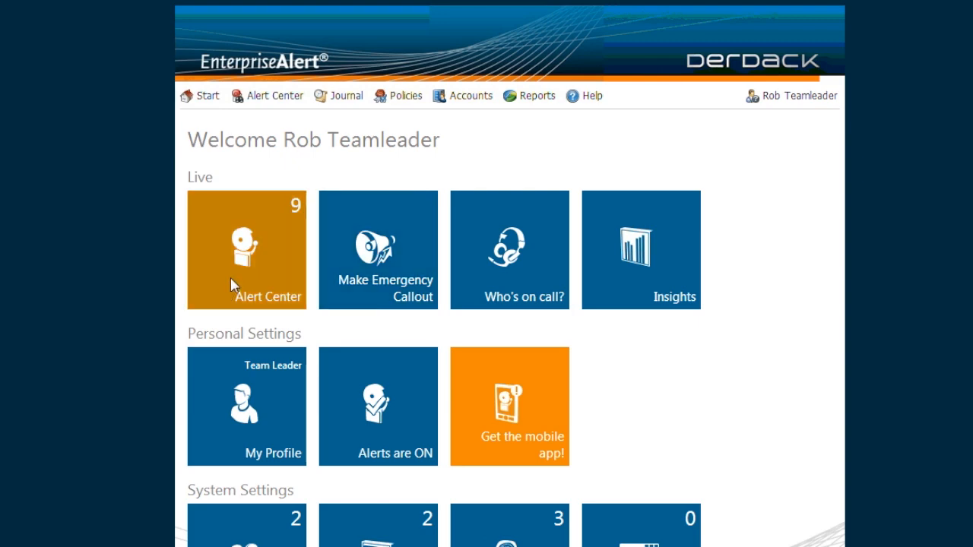
# Review the Alert Center: no open alerts, 9 acknowledged, 10 closed.
pyautogui.click(247, 250)
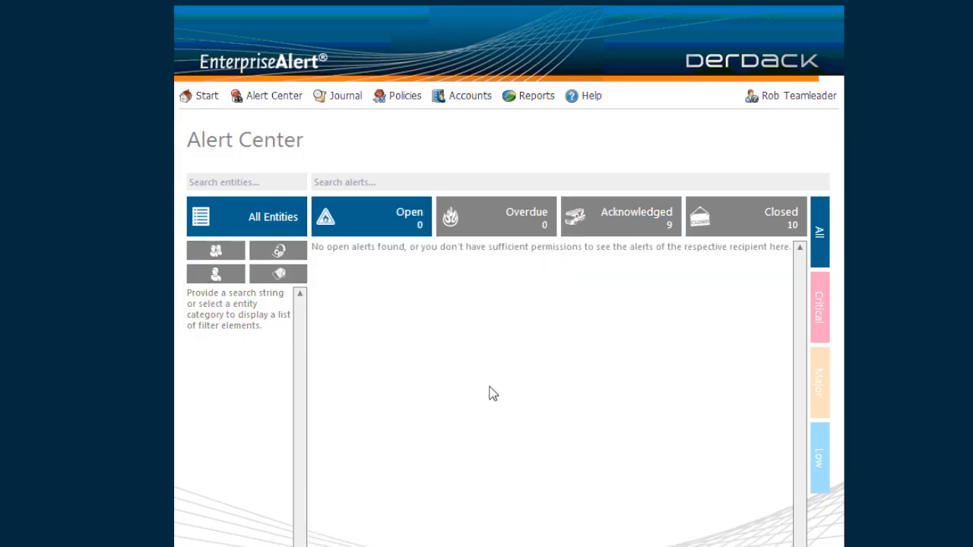
pyautogui.scroll(-3)
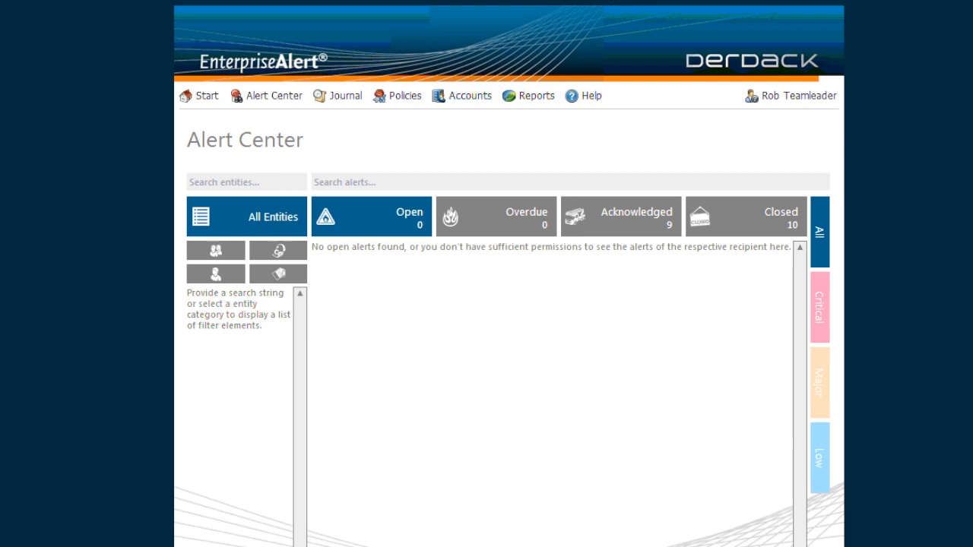
pyautogui.moveTo(129, 491)
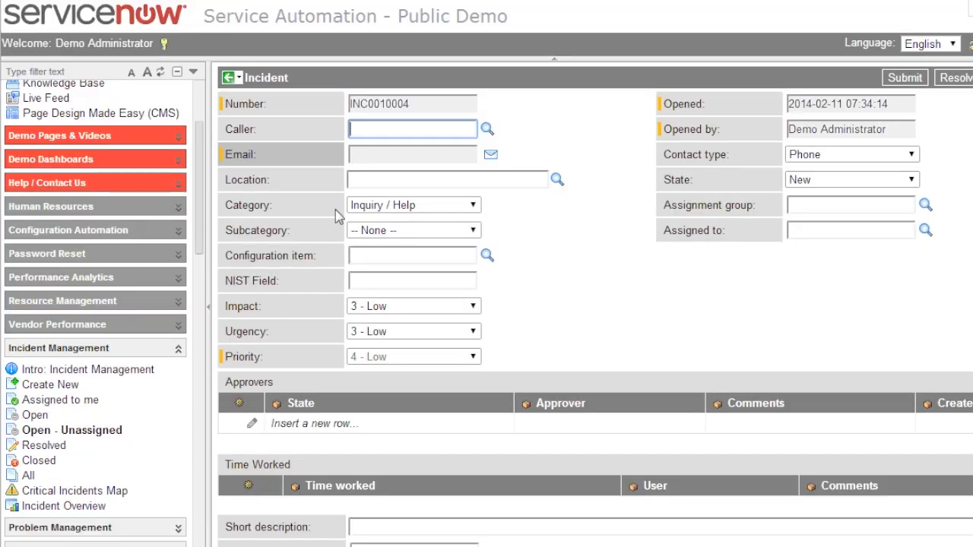
# Fill INC0010004: category Network, item ASSET-IBM, impact and urgency 2 - Medium, group Network.
pyautogui.click(413, 205)
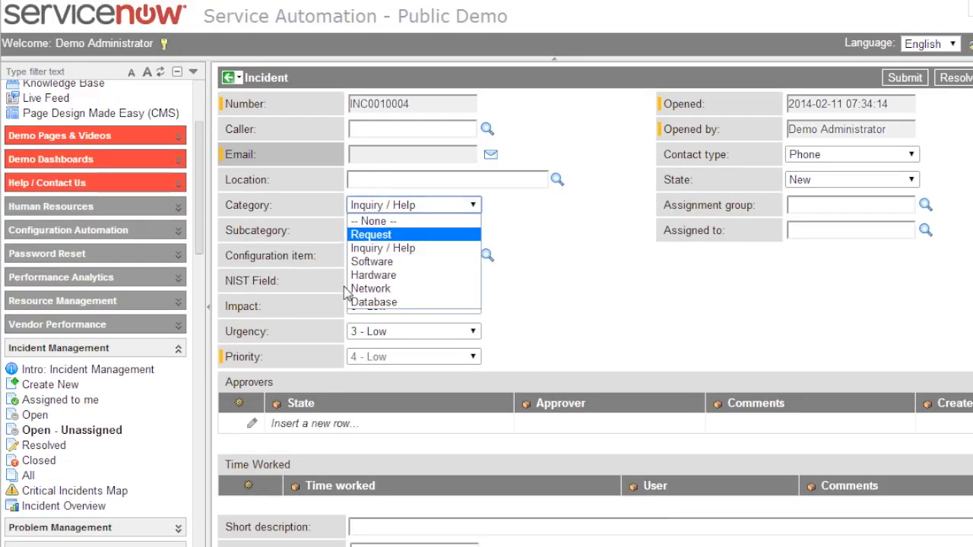
pyautogui.click(371, 288)
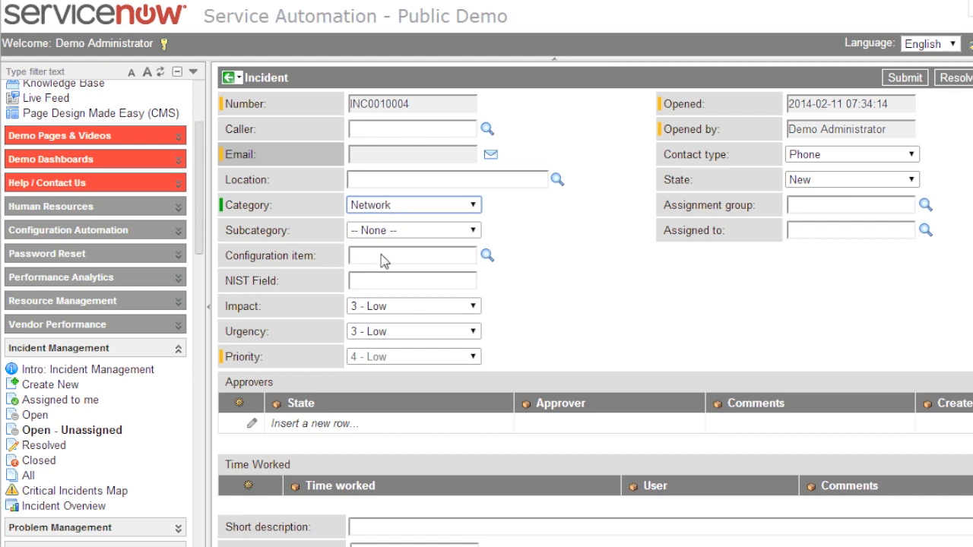
pyautogui.click(413, 255)
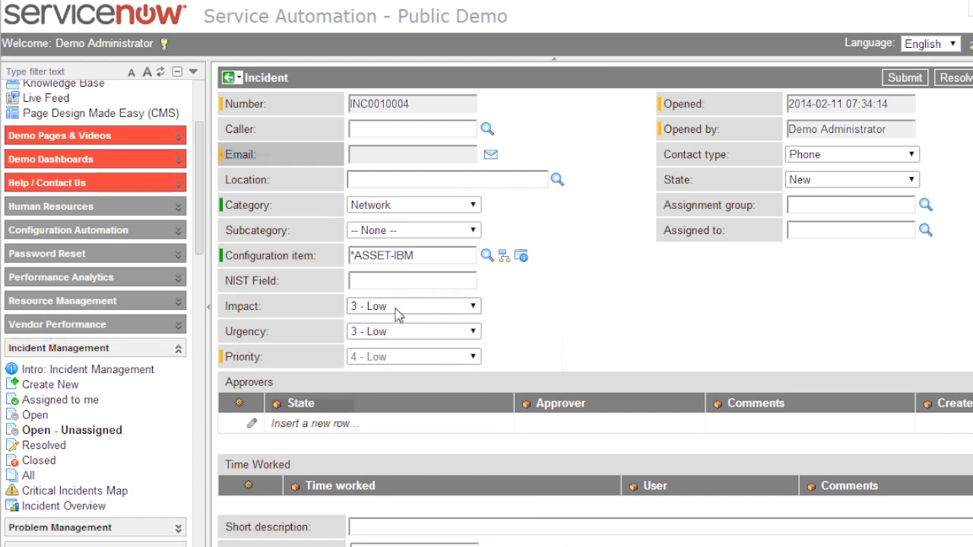
pyautogui.click(413, 331)
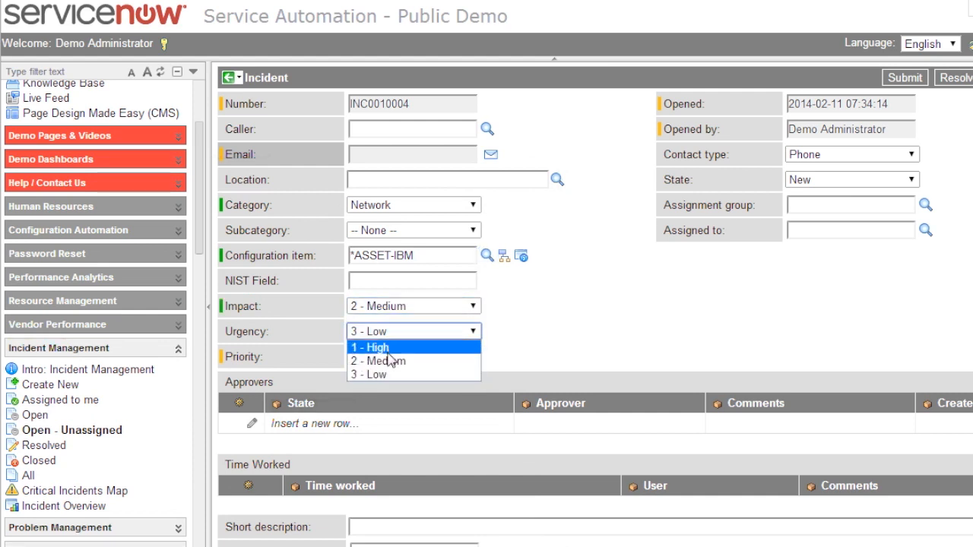
pyautogui.click(378, 361)
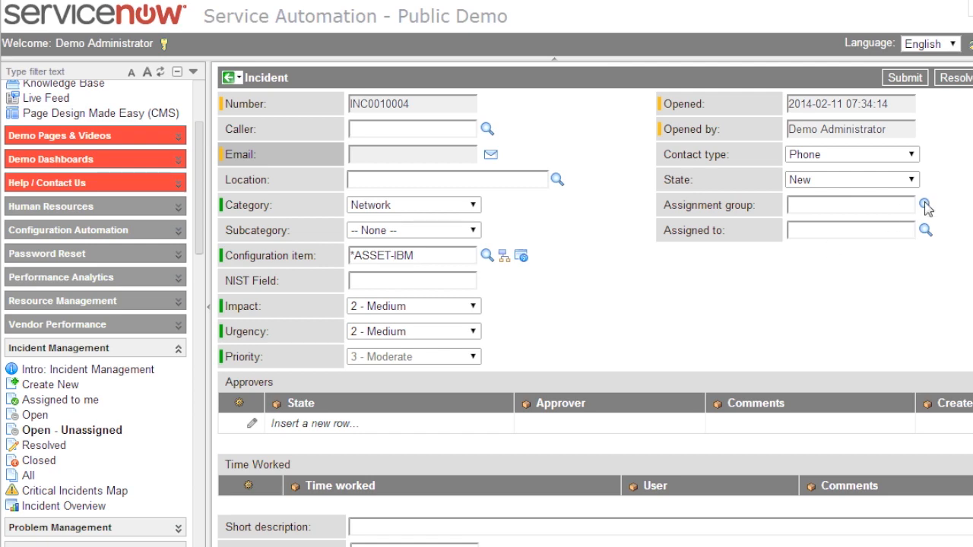
pyautogui.click(926, 205)
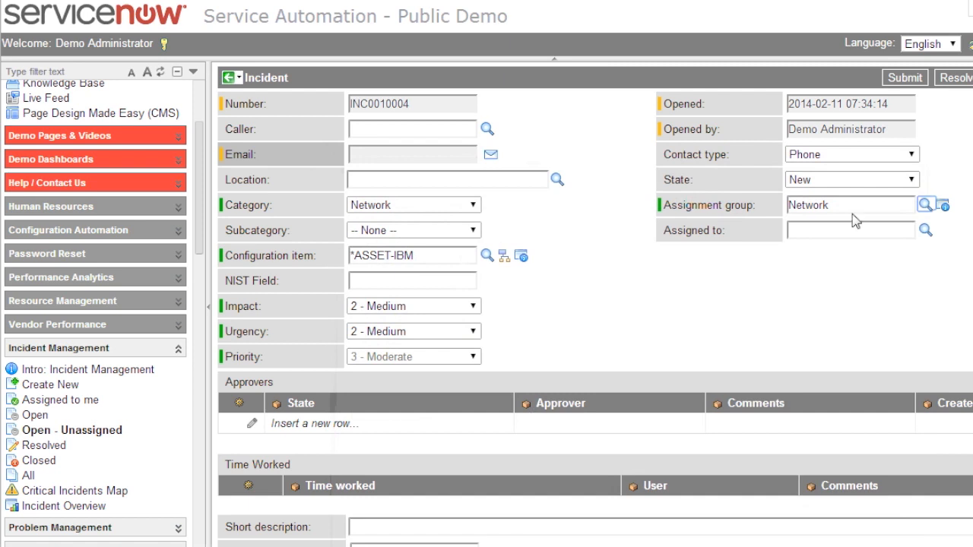
# Enter the short description 'Network problem.' and submit incident INC0010004.
pyautogui.scroll(-3)
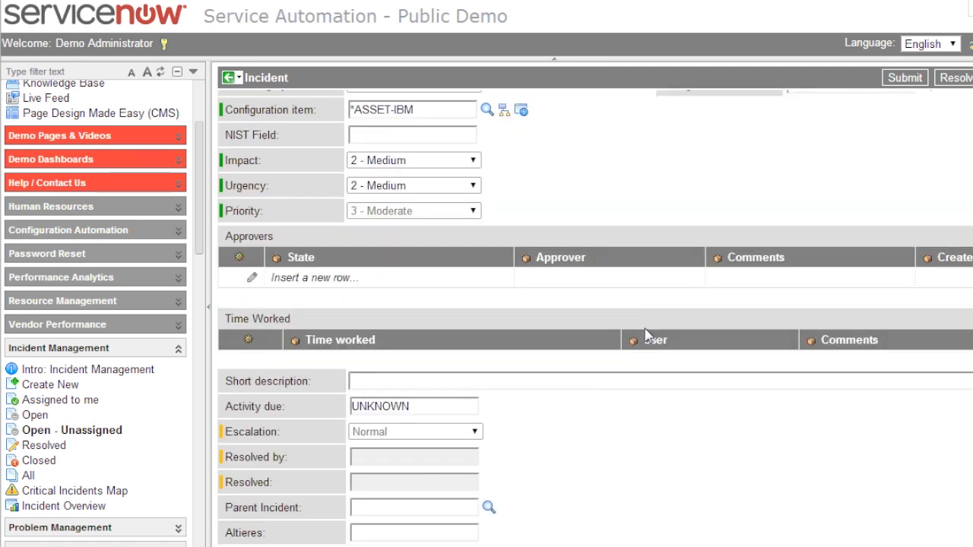
pyautogui.click(433, 381)
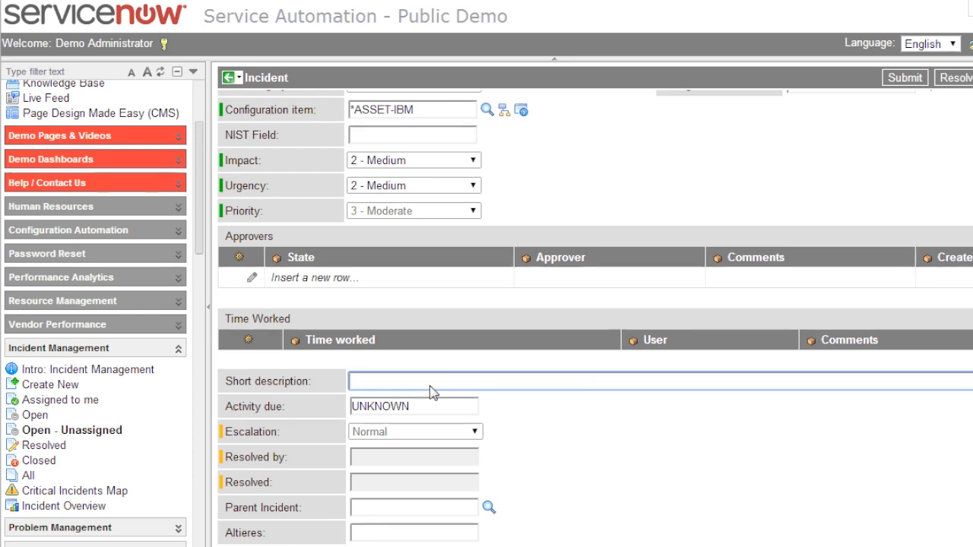
pyautogui.write('NET')
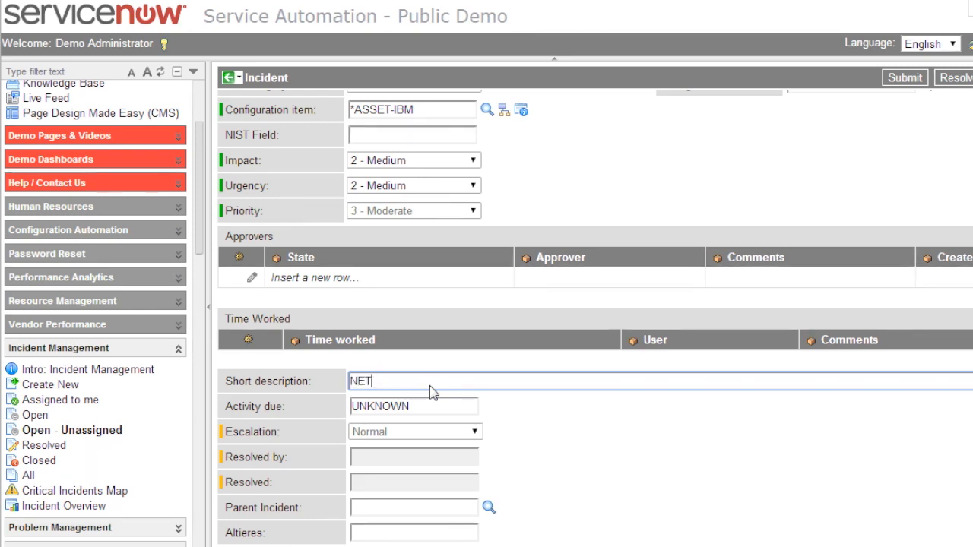
pyautogui.press('BackSpace')
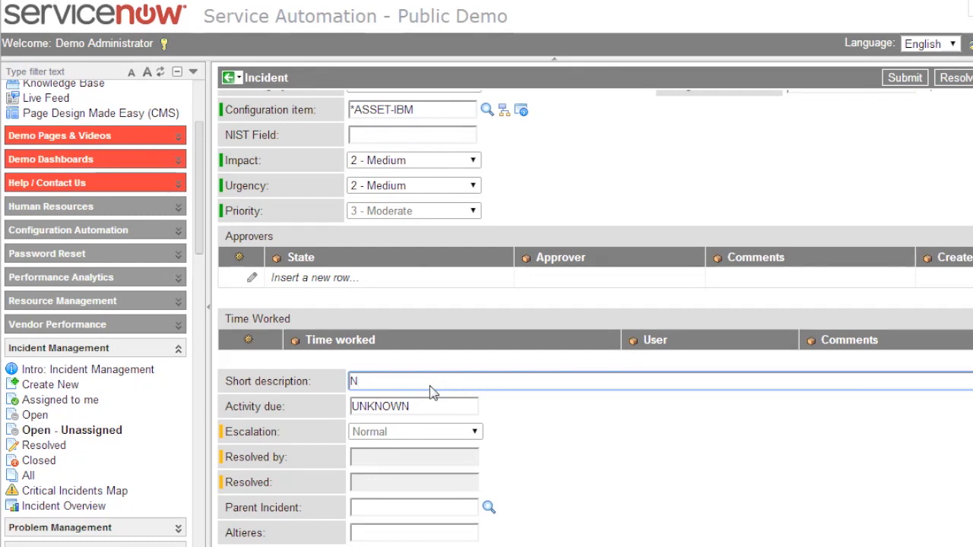
pyautogui.write('etwork problem.')
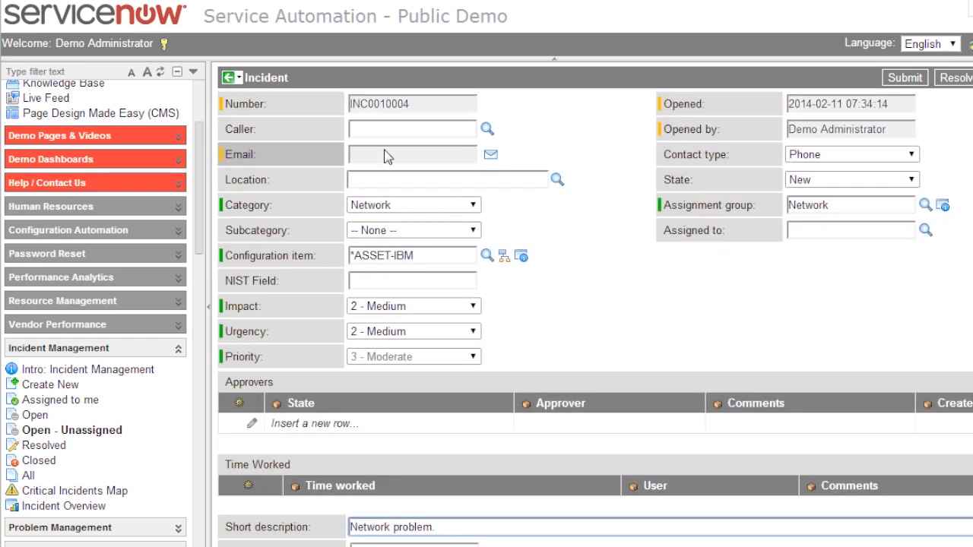
pyautogui.moveTo(553, 280)
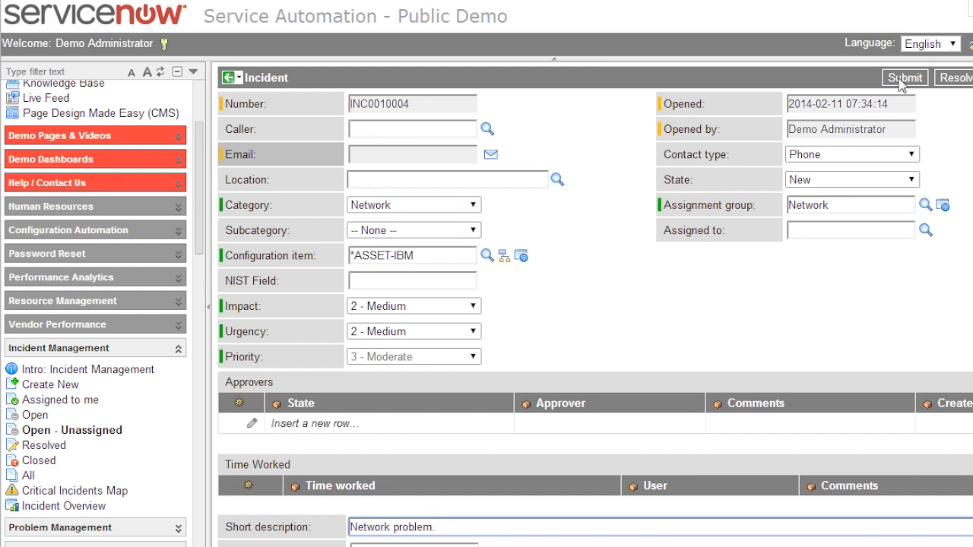
pyautogui.click(904, 77)
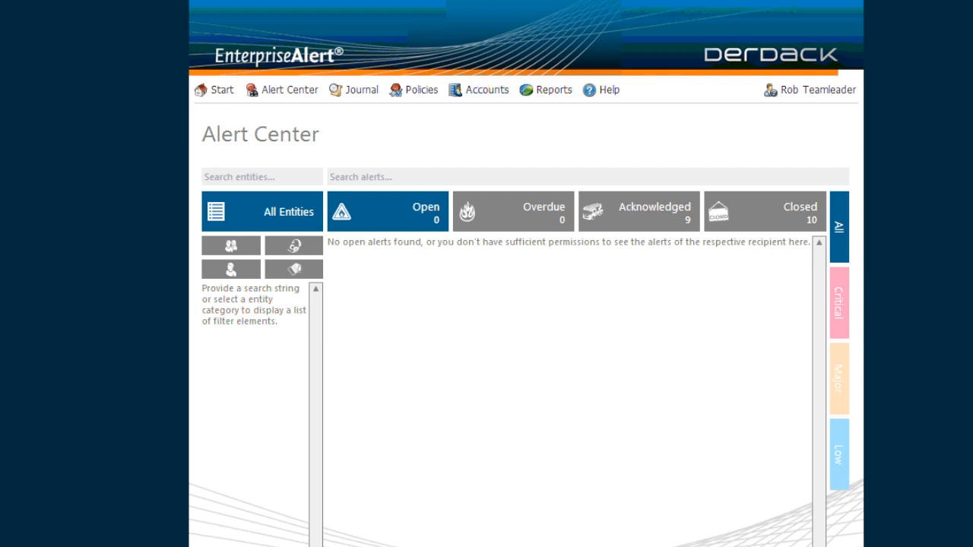
pyautogui.moveTo(471, 447)
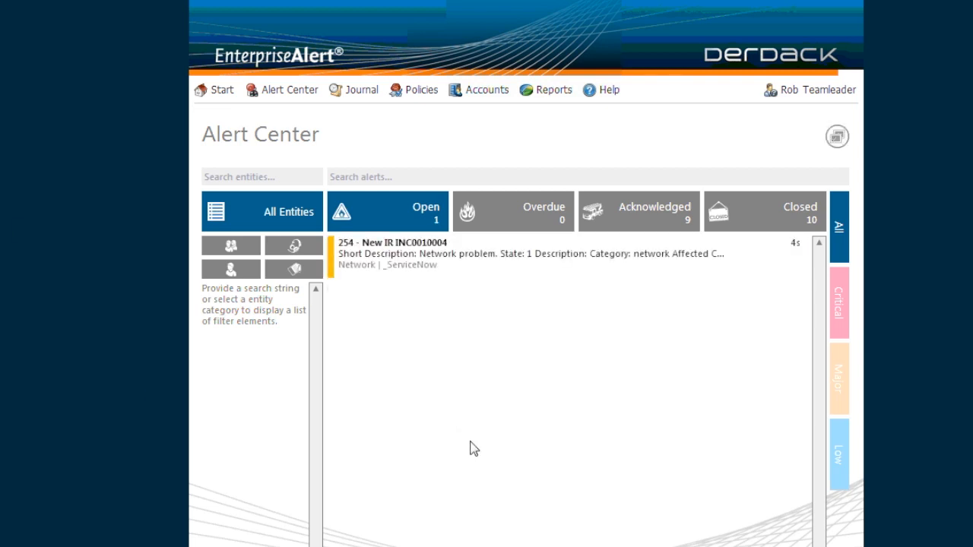
pyautogui.moveTo(395, 323)
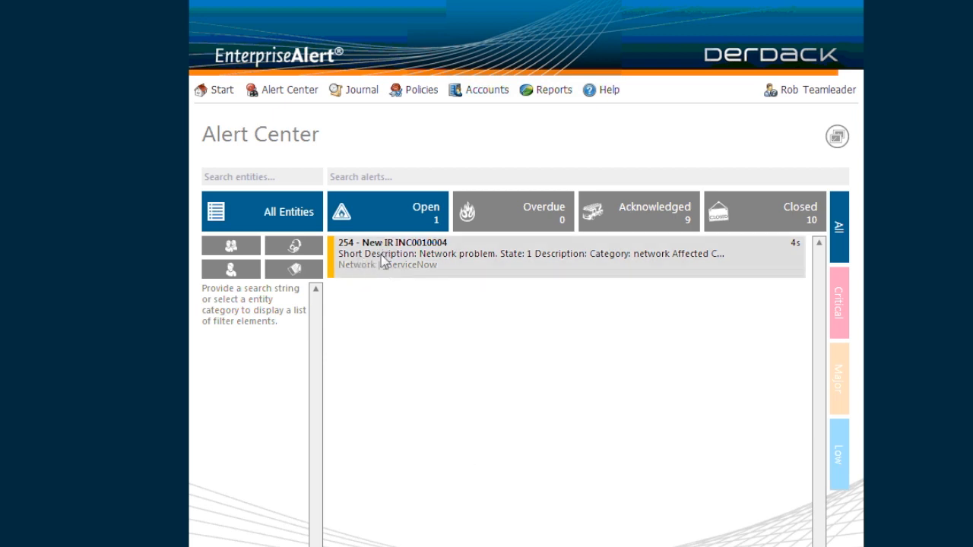
pyautogui.moveTo(394, 273)
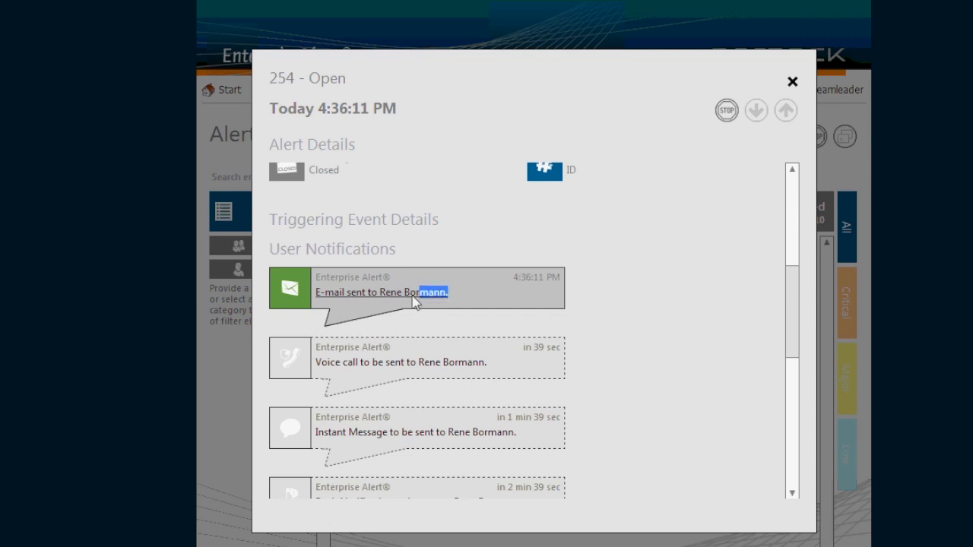
pyautogui.moveTo(510, 305)
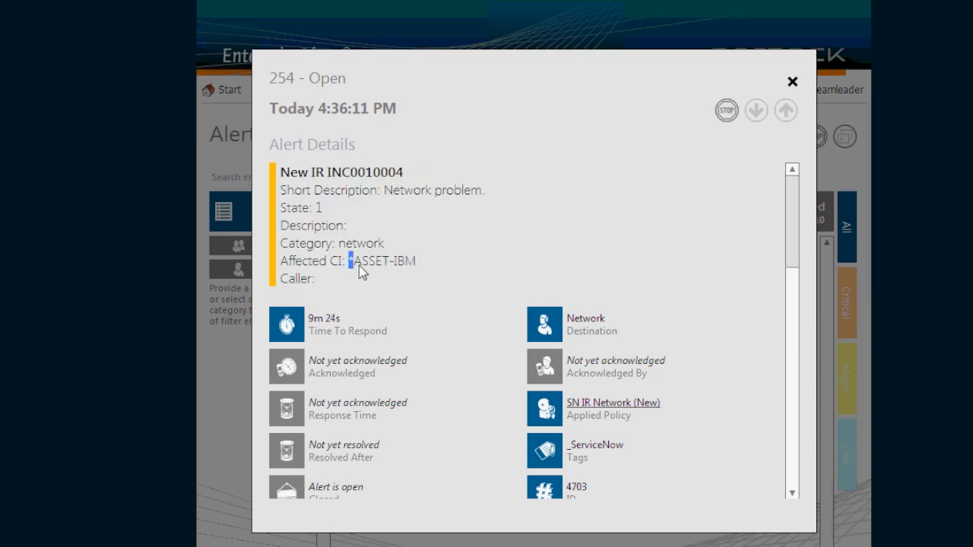
# Show alert 254's details: INC0010004 on ASSET-IBM, policy SN IR Network, unacknowledged.
pyautogui.doubleClick(381, 261)
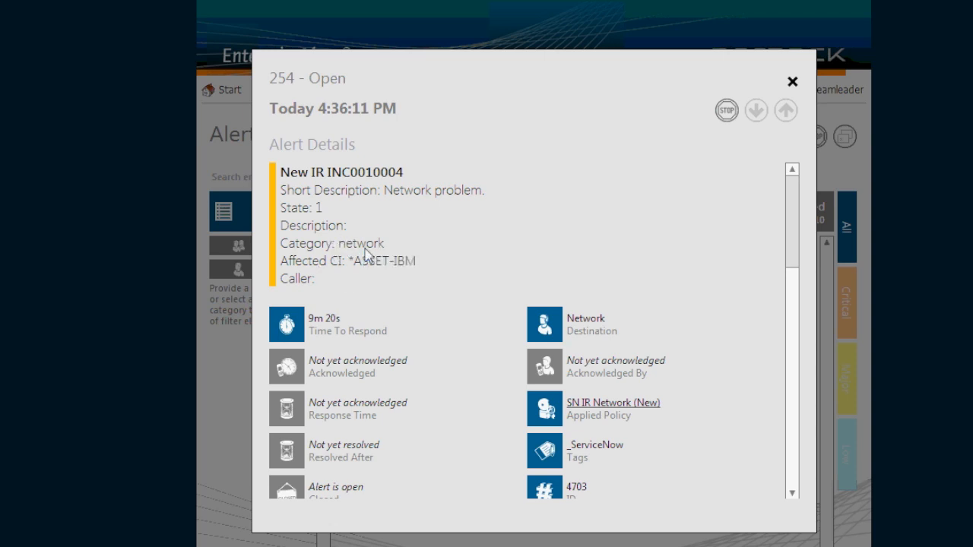
pyautogui.moveTo(375, 234)
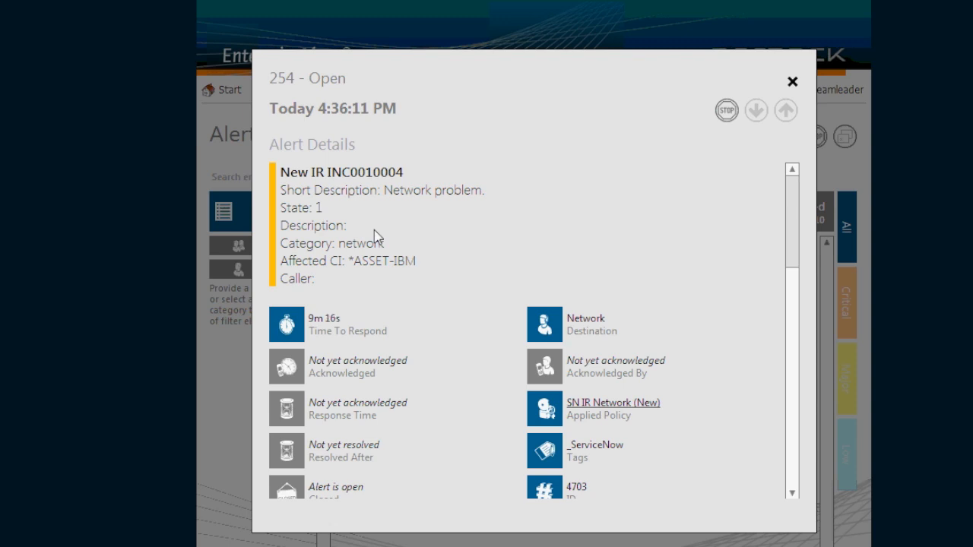
pyautogui.moveTo(321, 188)
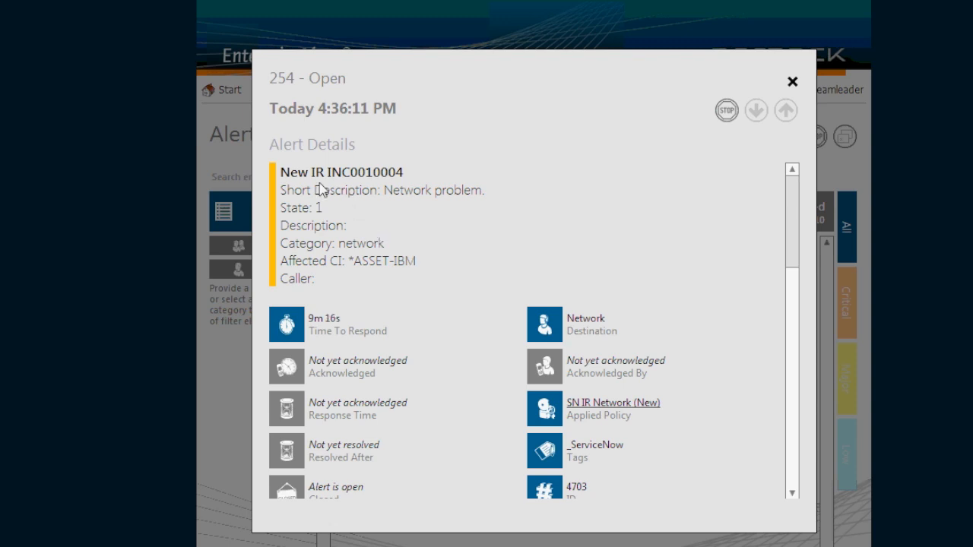
pyautogui.moveTo(288, 185)
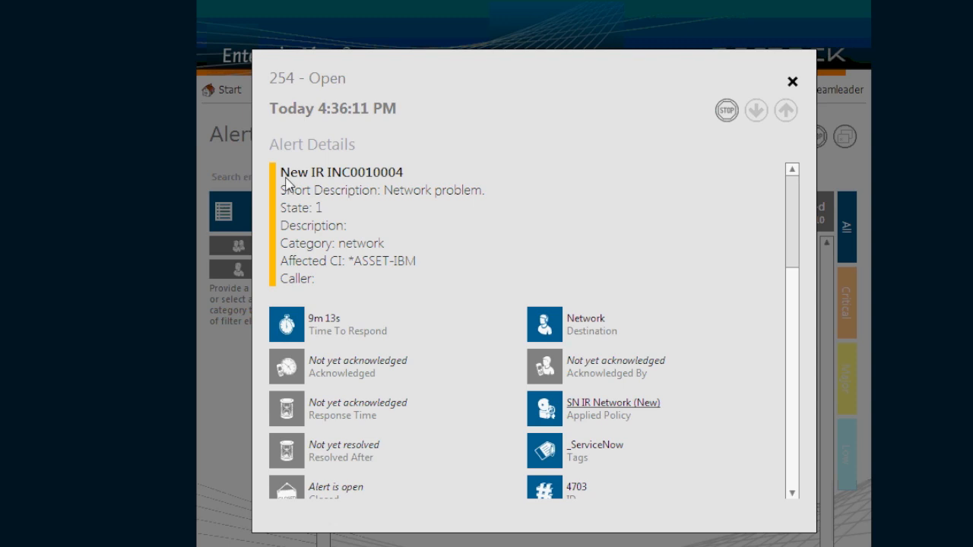
pyautogui.moveTo(312, 211)
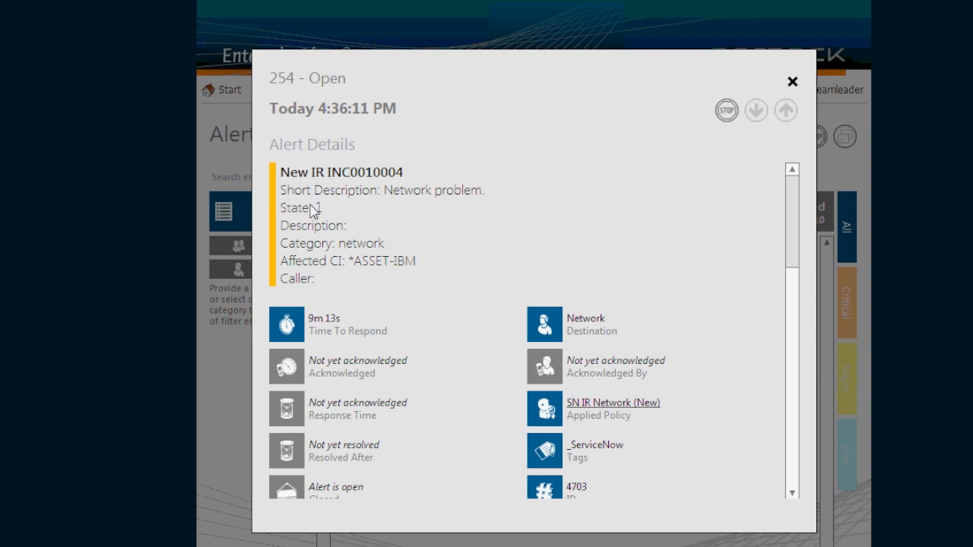
pyautogui.moveTo(314, 211)
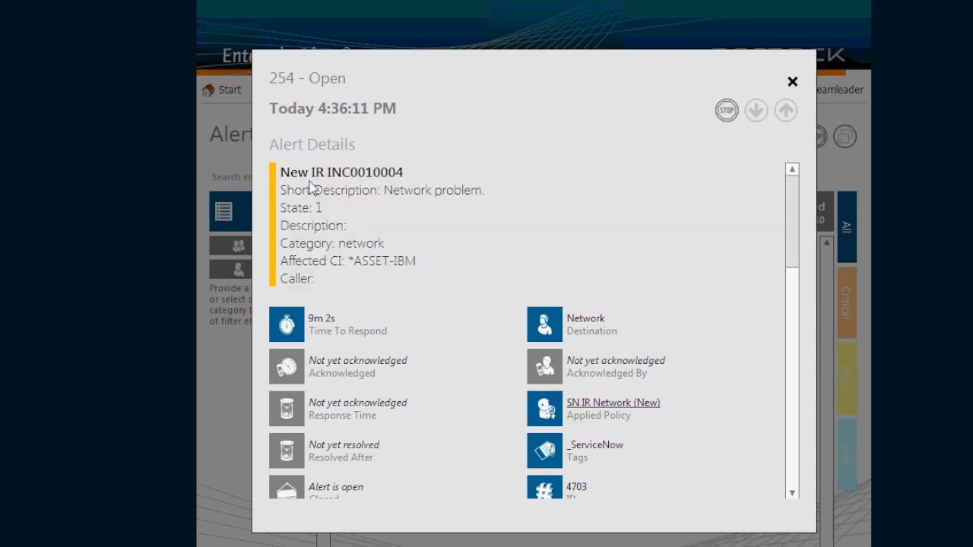
pyautogui.moveTo(445, 212)
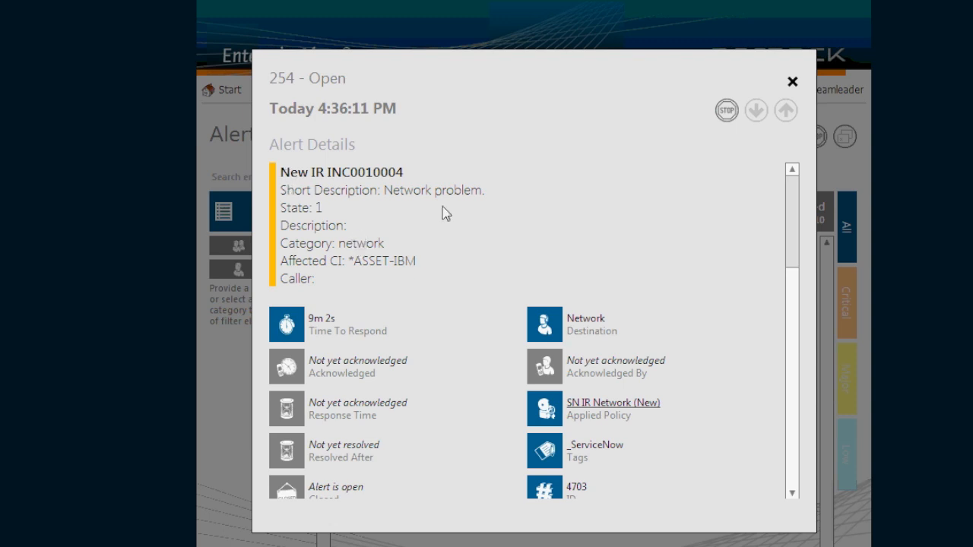
pyautogui.moveTo(428, 244)
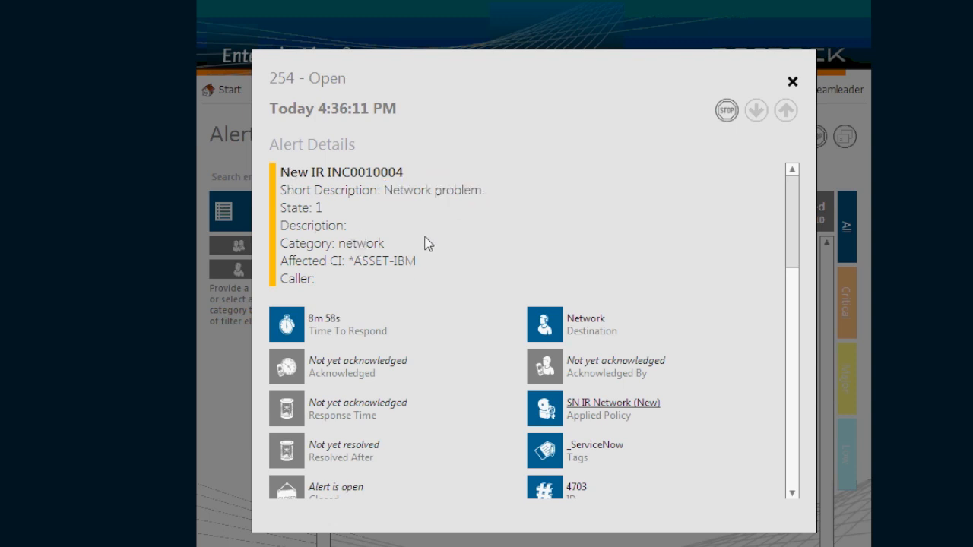
pyautogui.moveTo(394, 253)
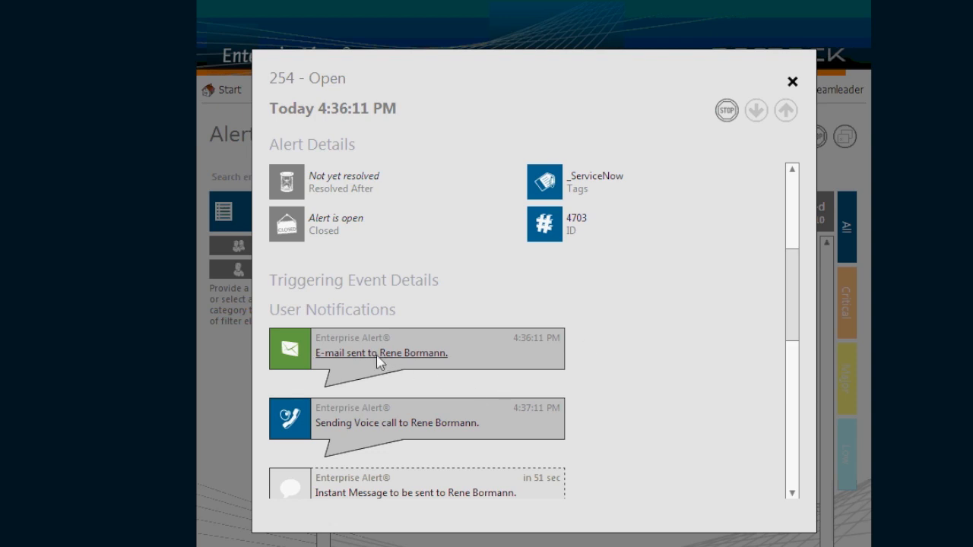
pyautogui.scroll(-3)
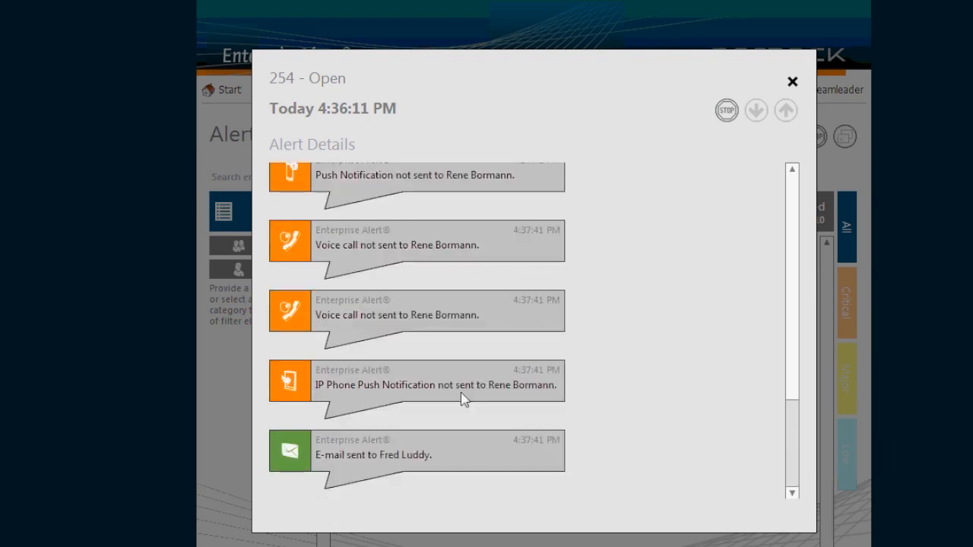
pyautogui.moveTo(444, 465)
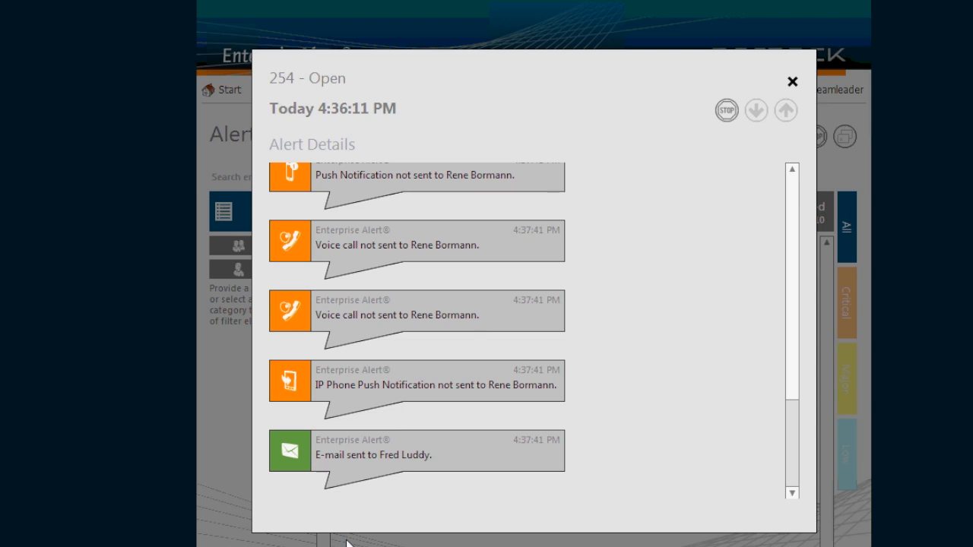
pyautogui.moveTo(191, 482)
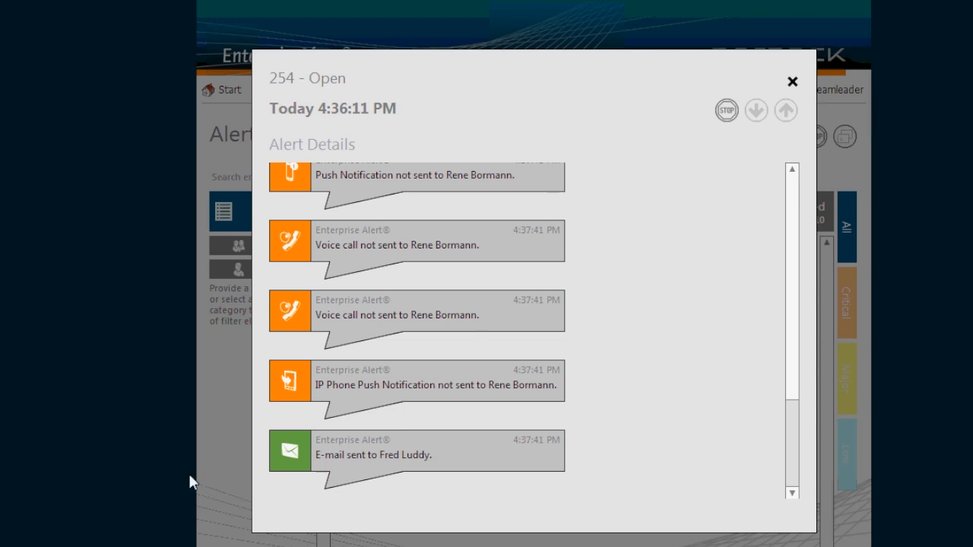
pyautogui.moveTo(67, 326)
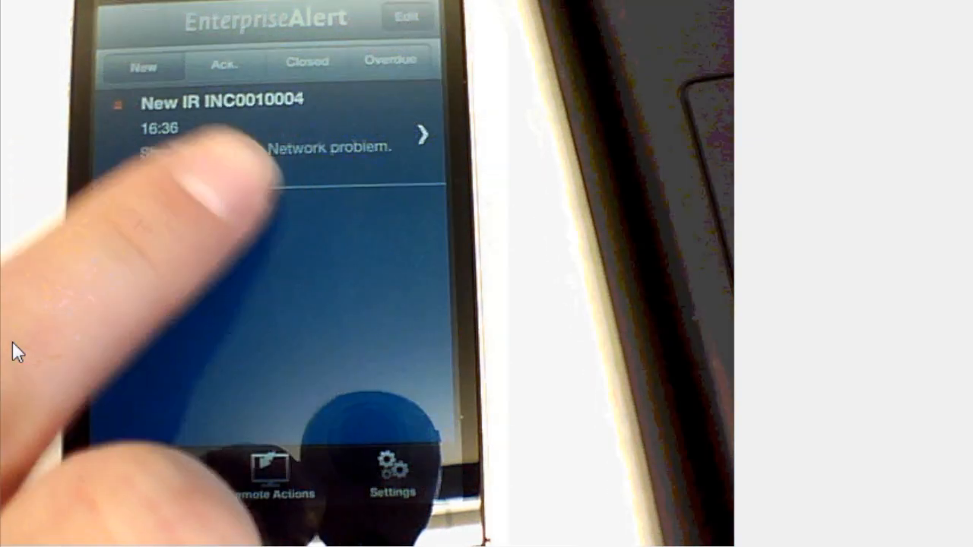
# On the iPhone, open the New IR INC0010004 alert and send a response.
pyautogui.click(228, 137)
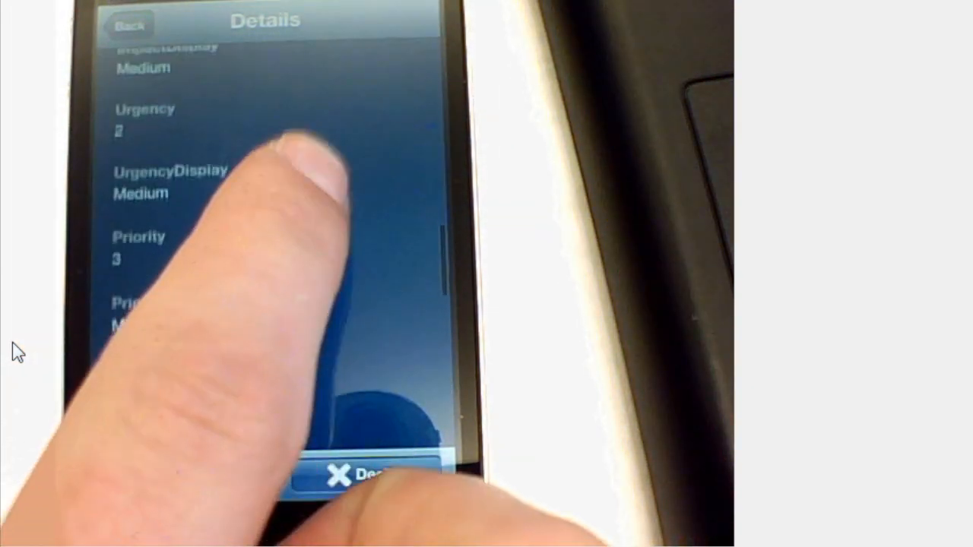
pyautogui.click(129, 23)
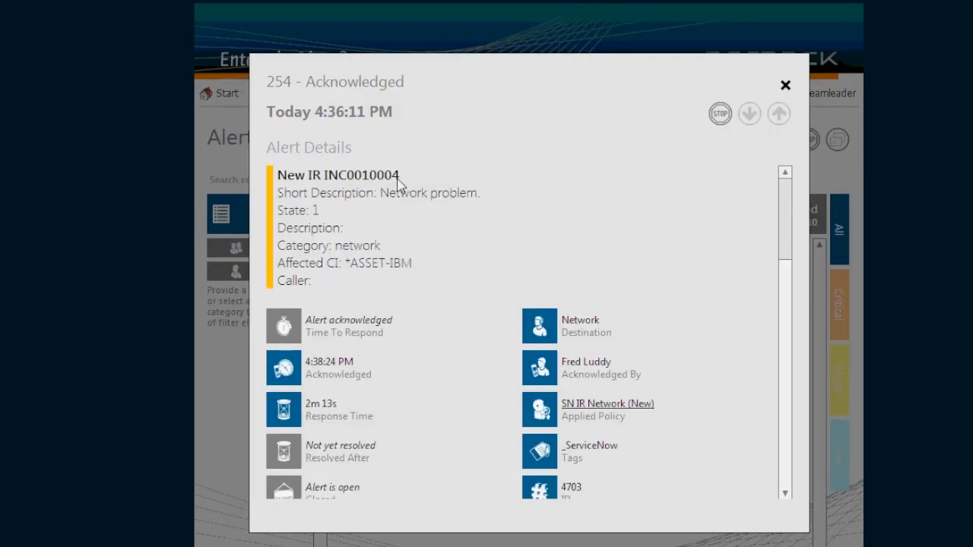
# Verify alert 254 shows Acknowledged and select the INC0010004 incident number.
pyautogui.click(785, 84)
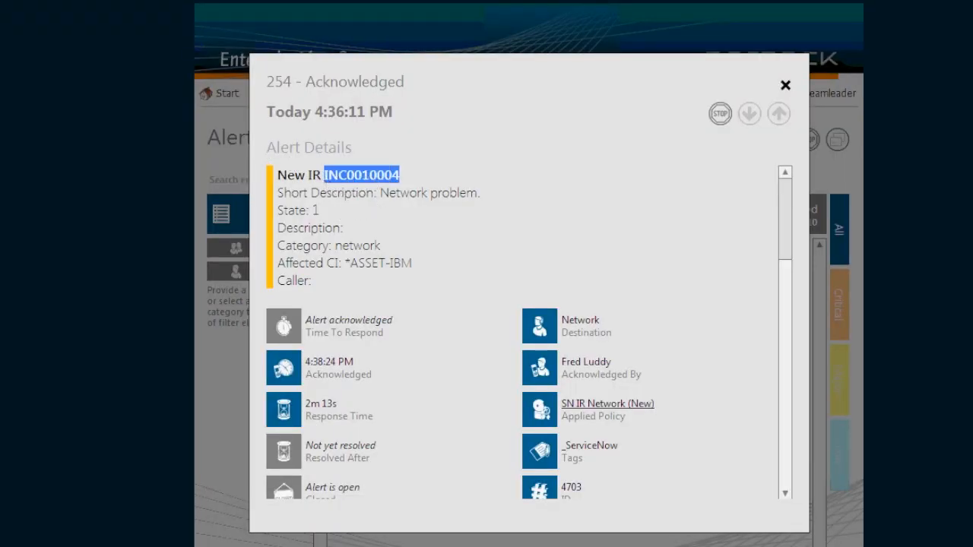
pyautogui.click(786, 84)
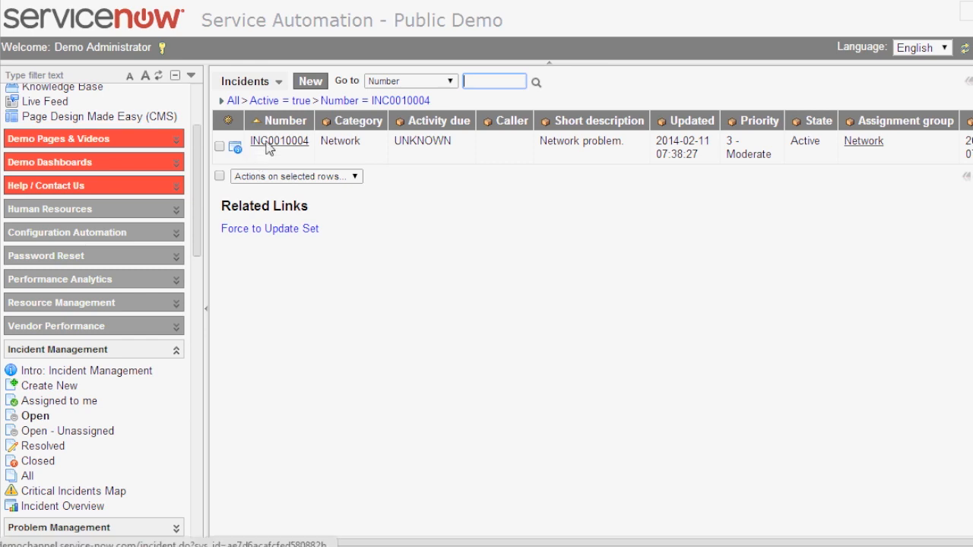
# Open INC0010004 and scroll through Notes, Activity, Closure Information and Task SLAs.
pyautogui.click(279, 141)
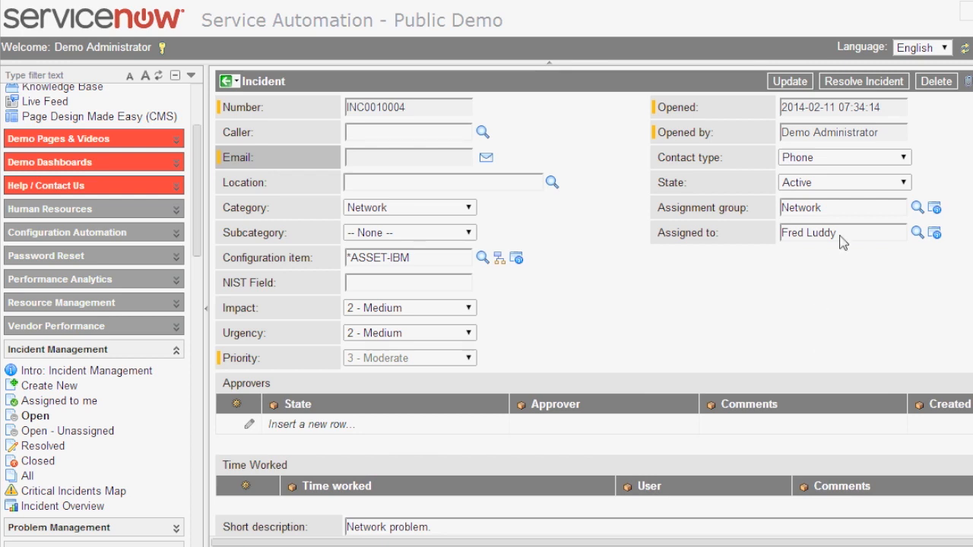
pyautogui.moveTo(838, 233)
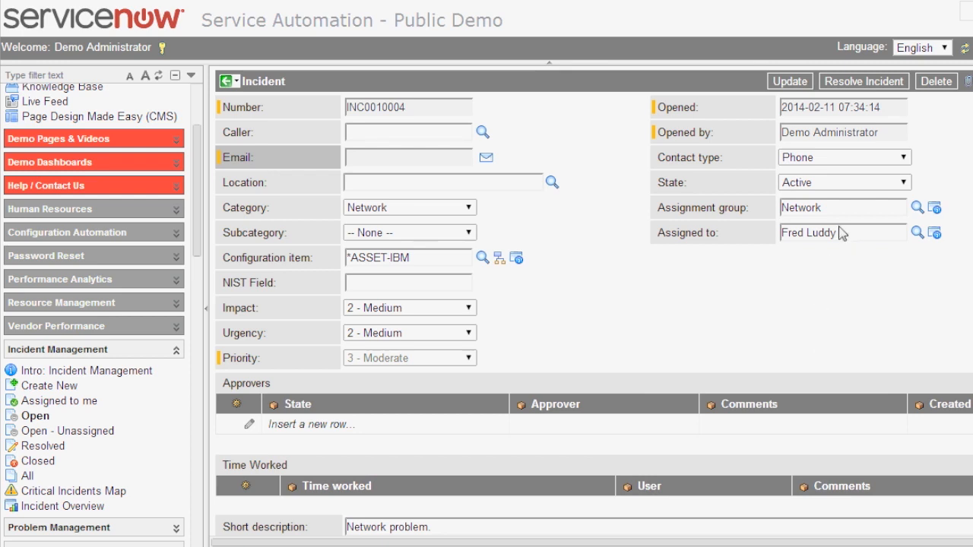
pyautogui.moveTo(705, 207)
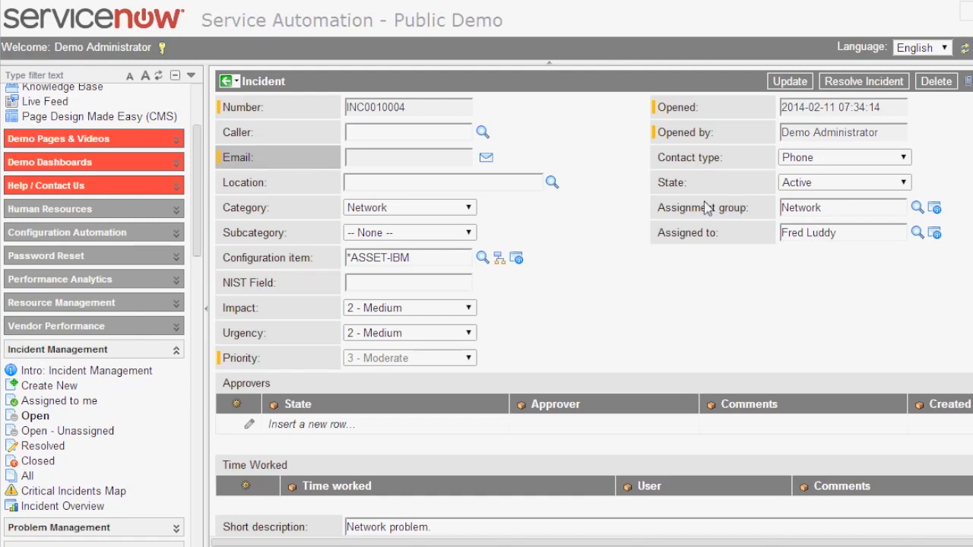
pyautogui.moveTo(684, 296)
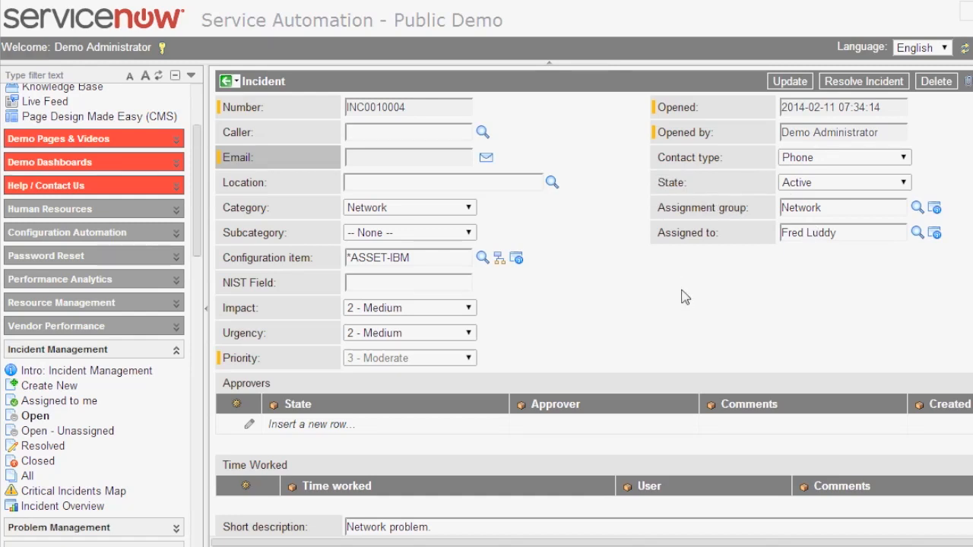
pyautogui.moveTo(641, 339)
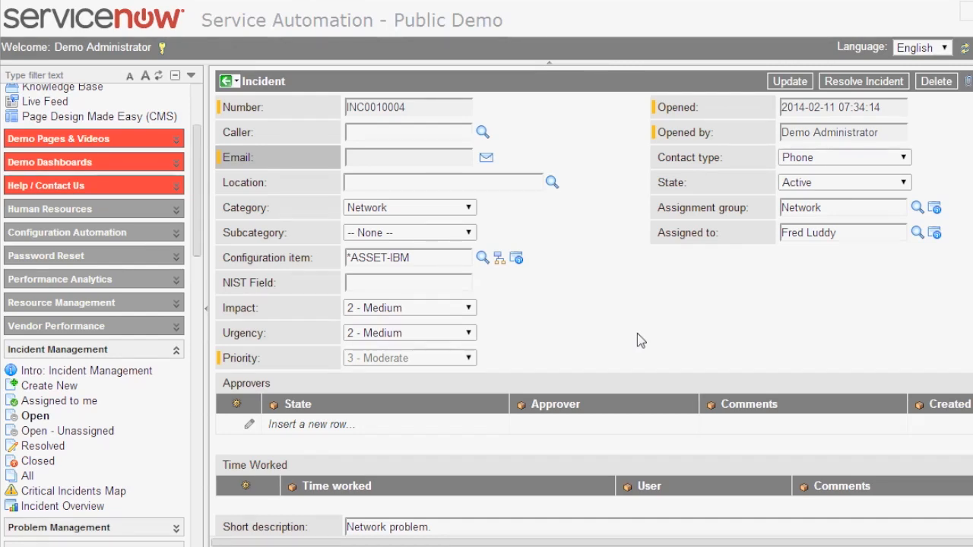
pyautogui.scroll(-3)
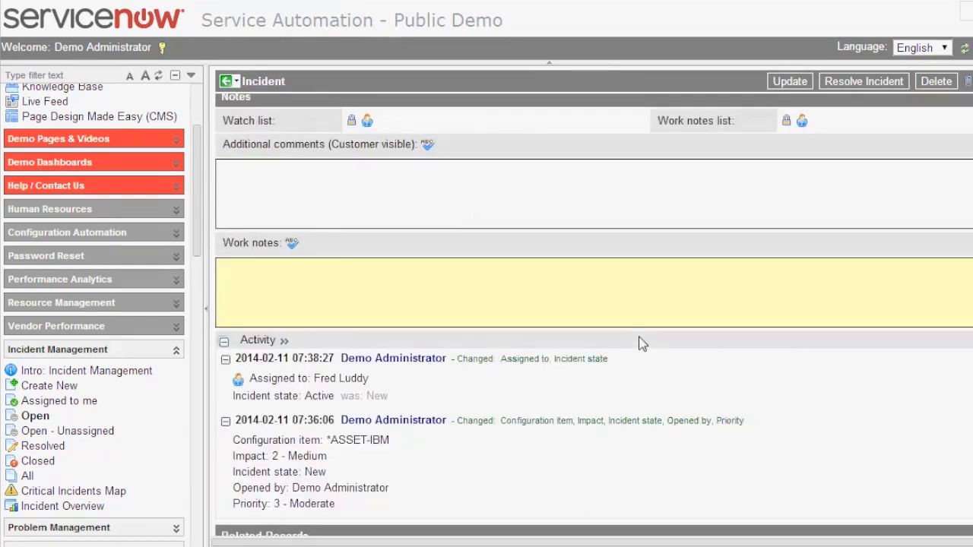
pyautogui.scroll(-3)
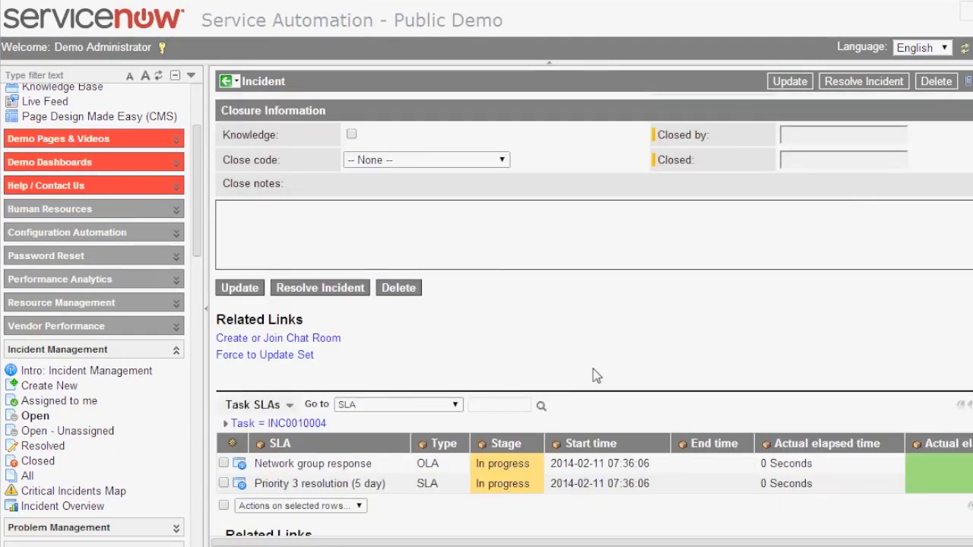
pyautogui.moveTo(593, 378)
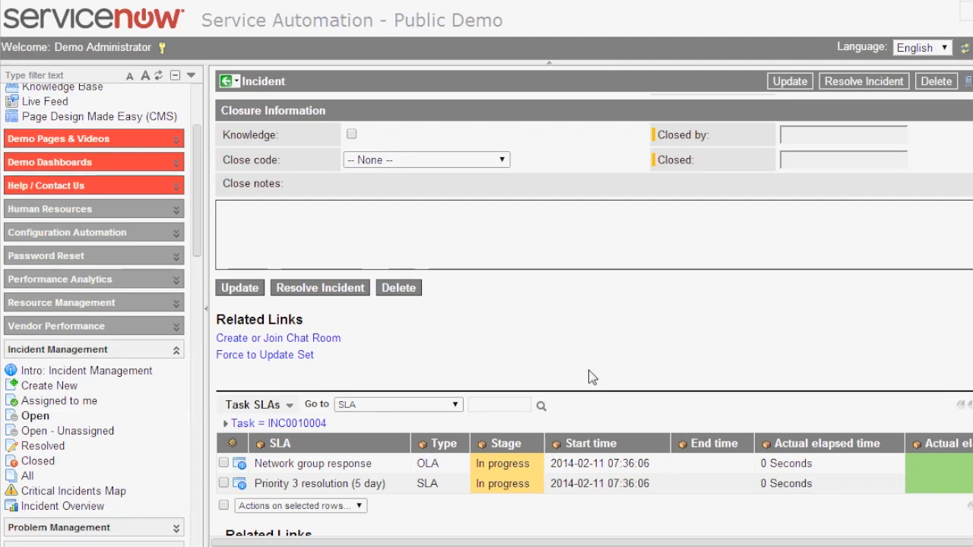
pyautogui.moveTo(693, 426)
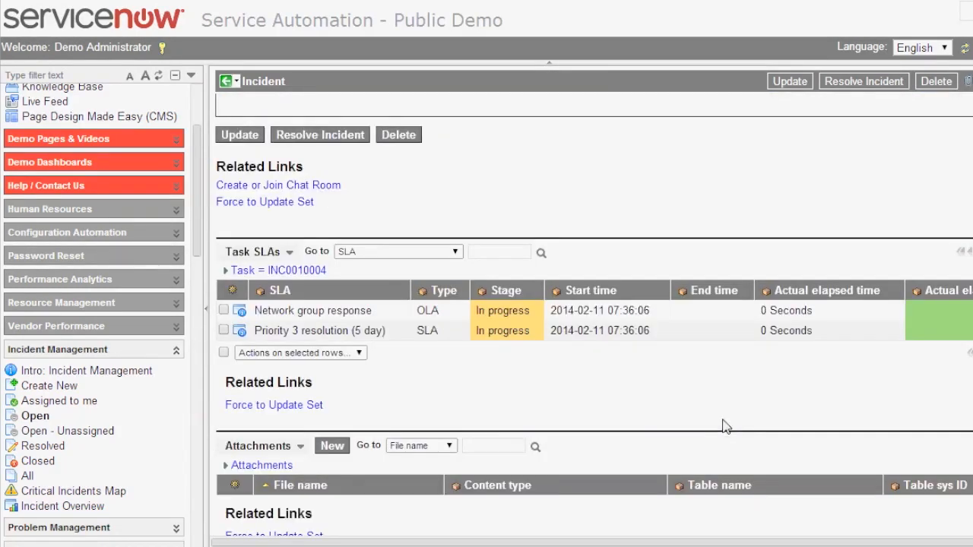
pyautogui.scroll(-3)
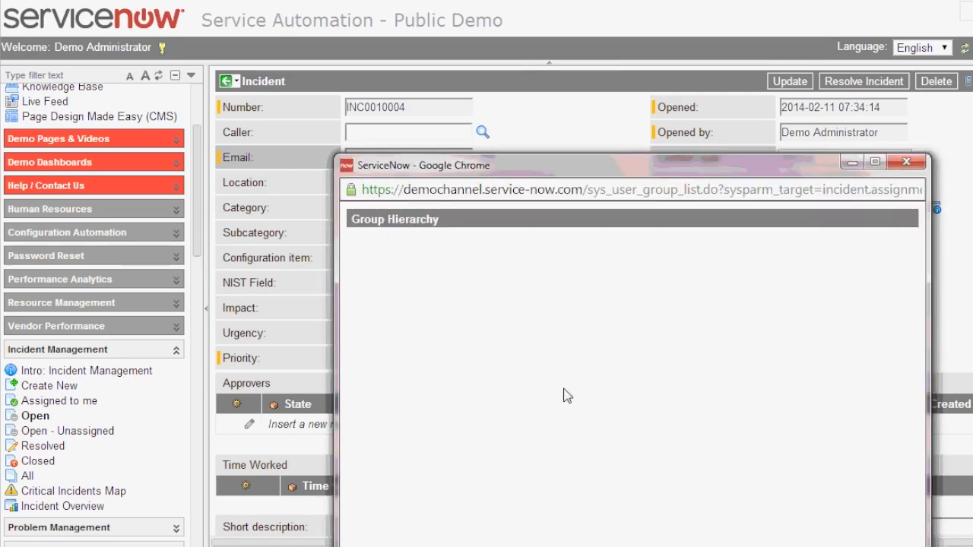
# Change INC0010004's assignment group to Database and save the update.
pyautogui.click(352, 418)
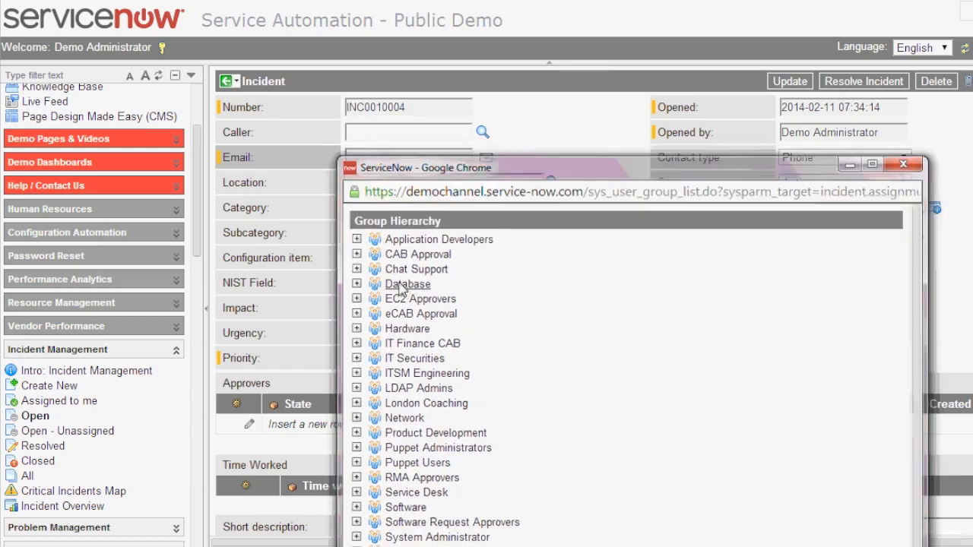
pyautogui.click(407, 284)
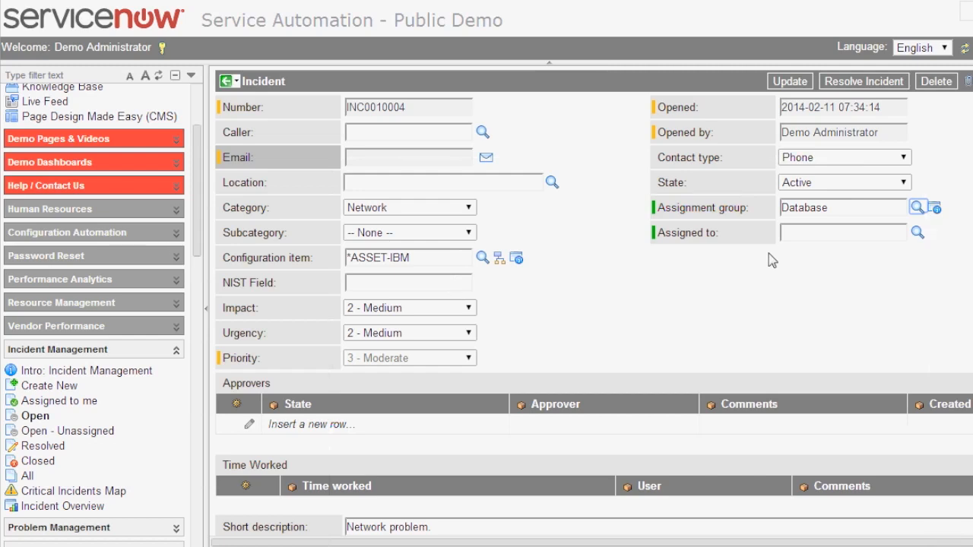
pyautogui.moveTo(842, 218)
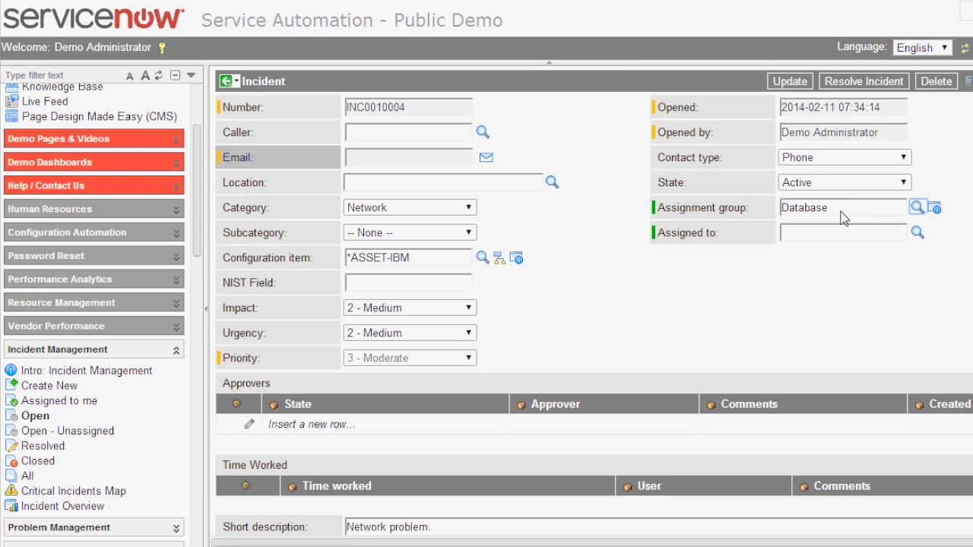
pyautogui.click(842, 208)
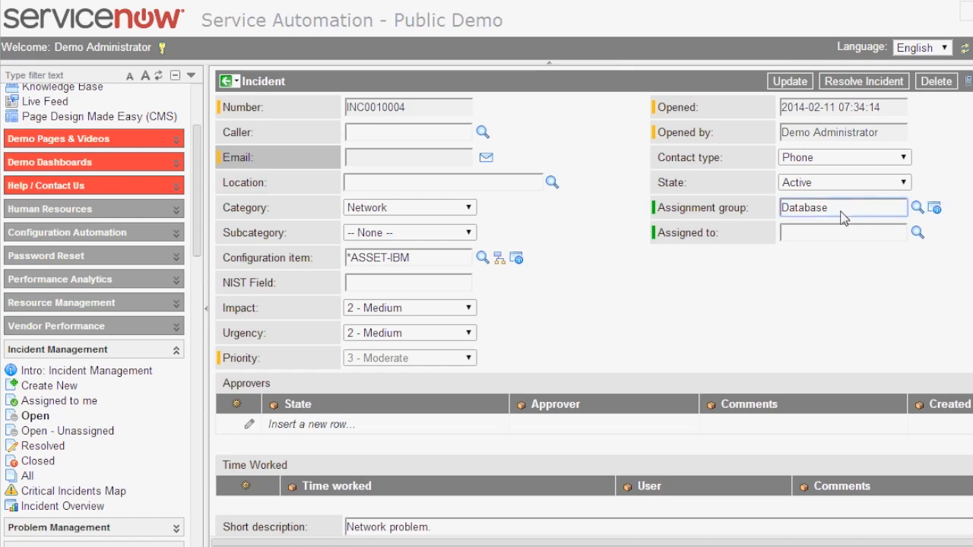
pyautogui.moveTo(830, 242)
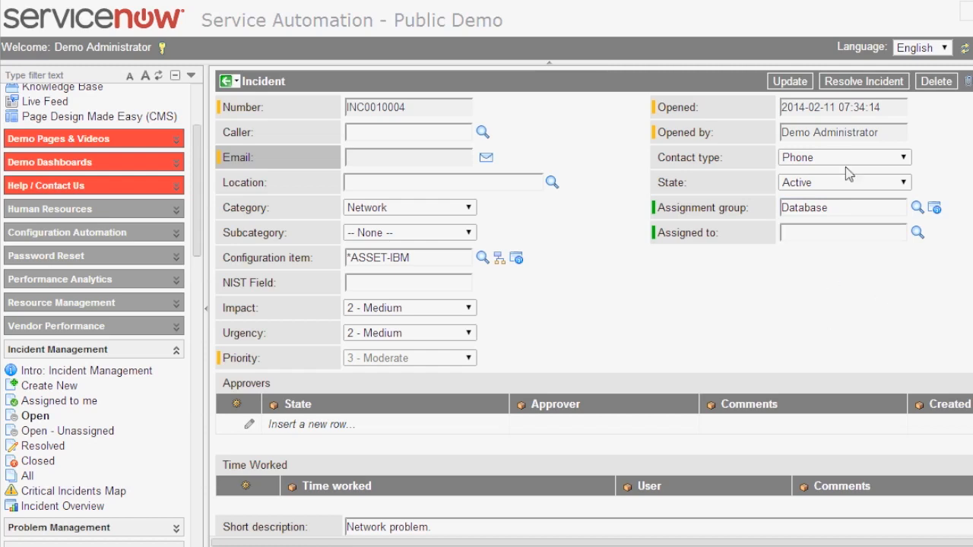
pyautogui.click(228, 81)
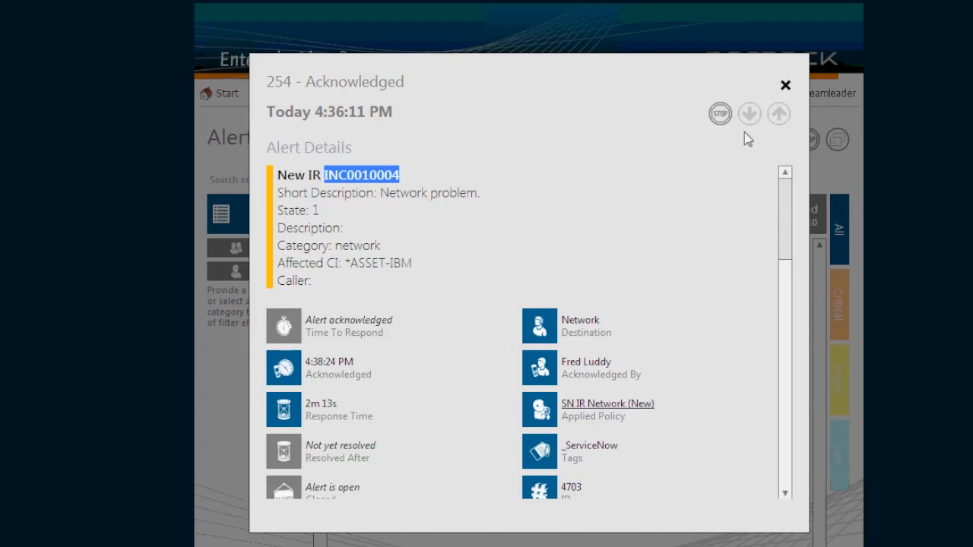
# Close the alert 254 popup and open the new alert 255 for INC0010004.
pyautogui.click(785, 84)
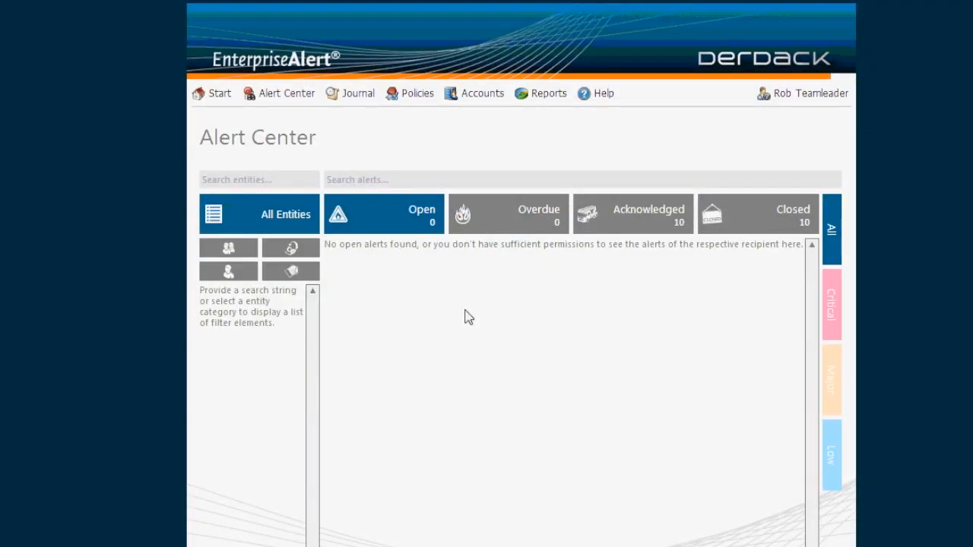
pyautogui.moveTo(471, 317)
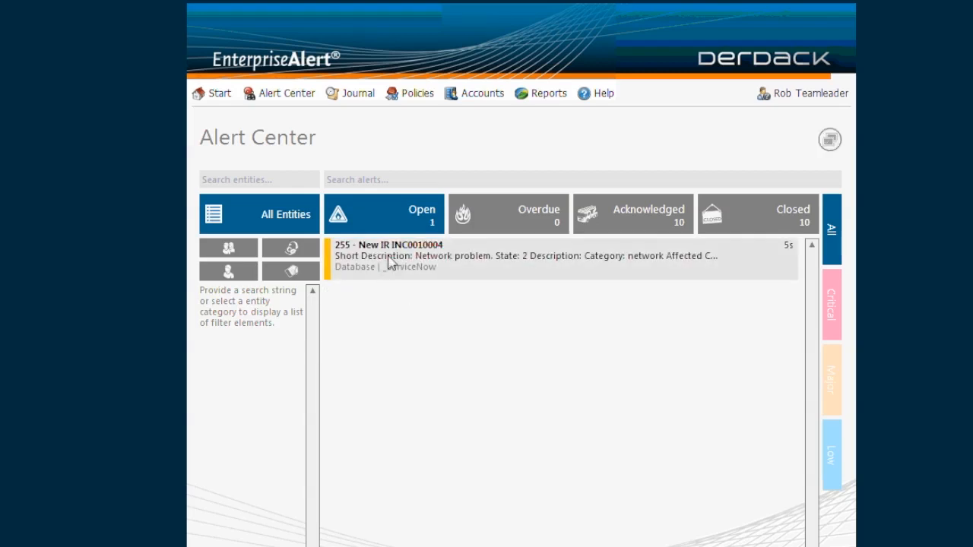
pyautogui.click(524, 255)
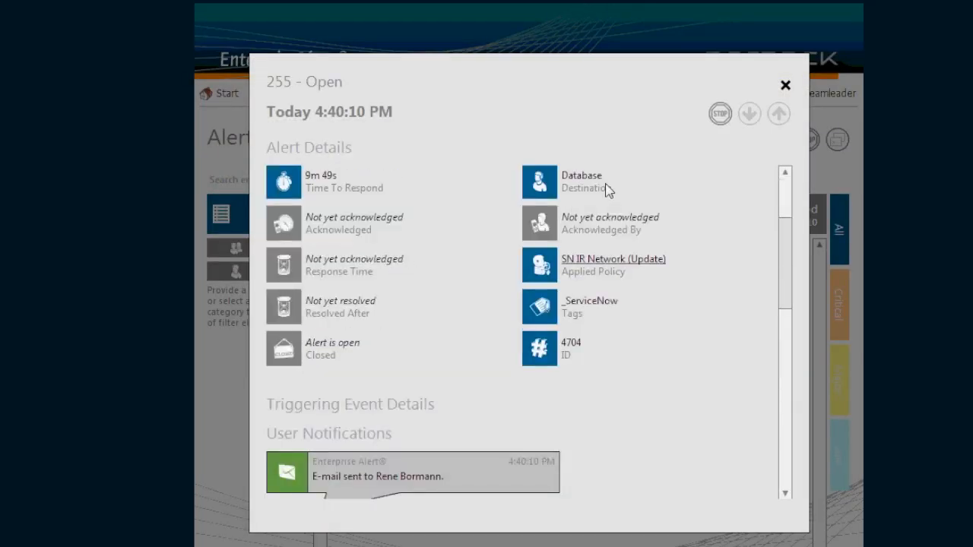
pyautogui.doubleClick(581, 176)
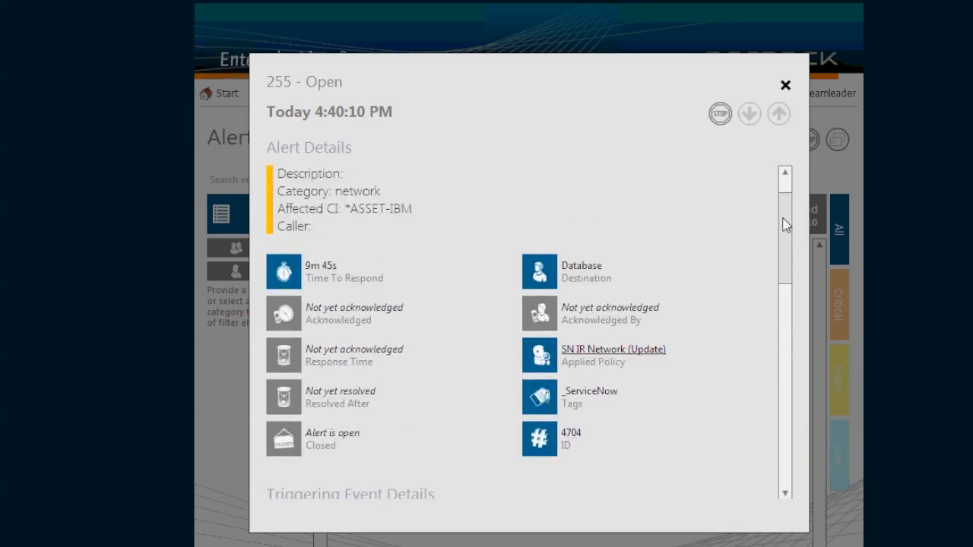
# Review alert 255's details and user notifications, then close the popup.
pyautogui.scroll(-3)
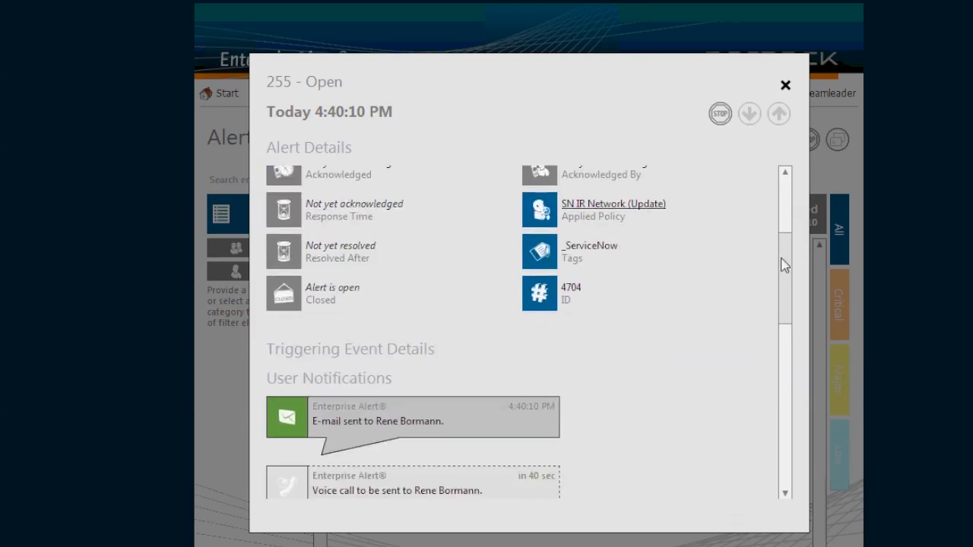
pyautogui.moveTo(401, 433)
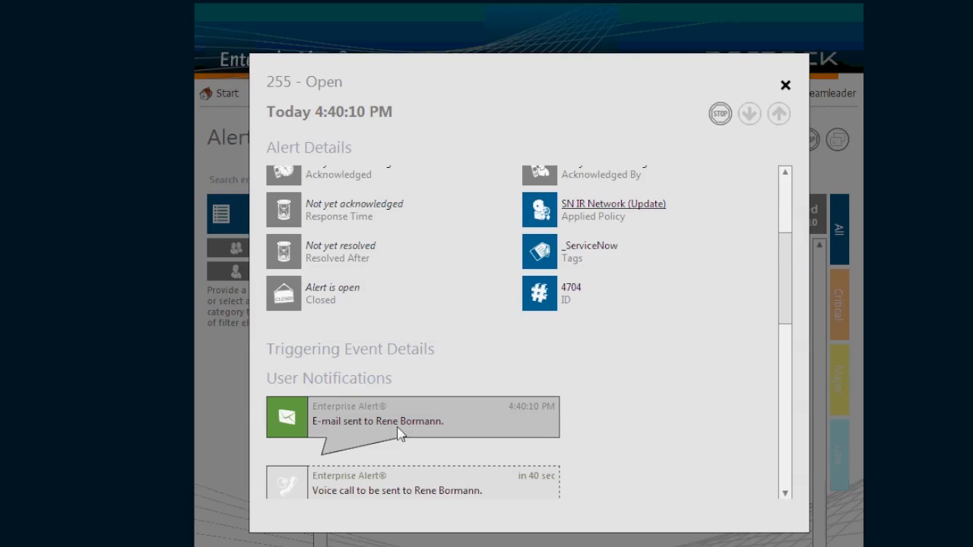
pyautogui.moveTo(395, 429)
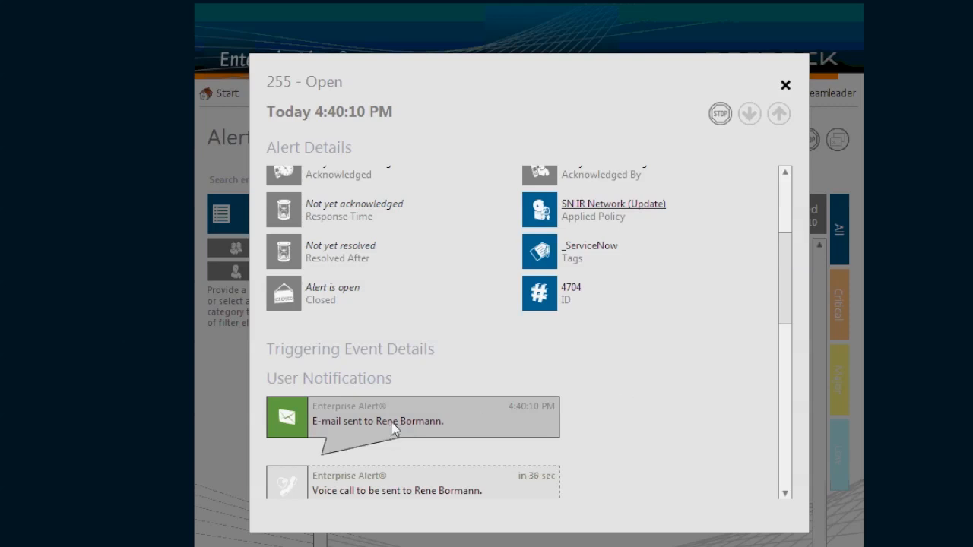
pyautogui.scroll(-3)
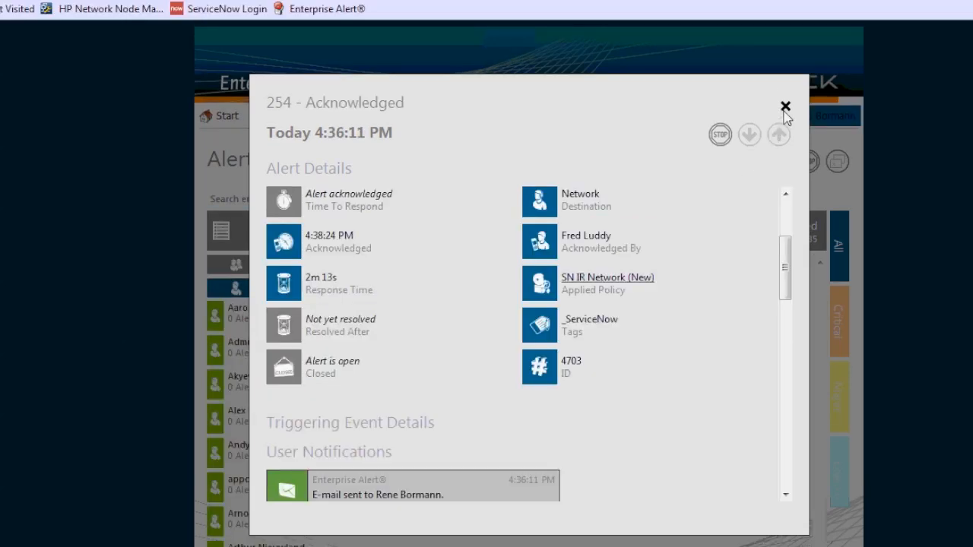
pyautogui.click(785, 106)
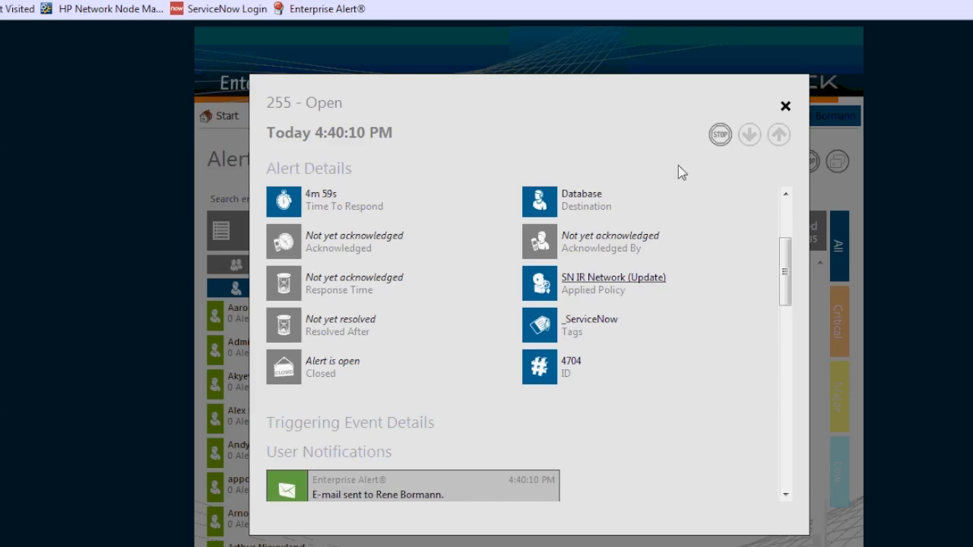
pyautogui.click(785, 106)
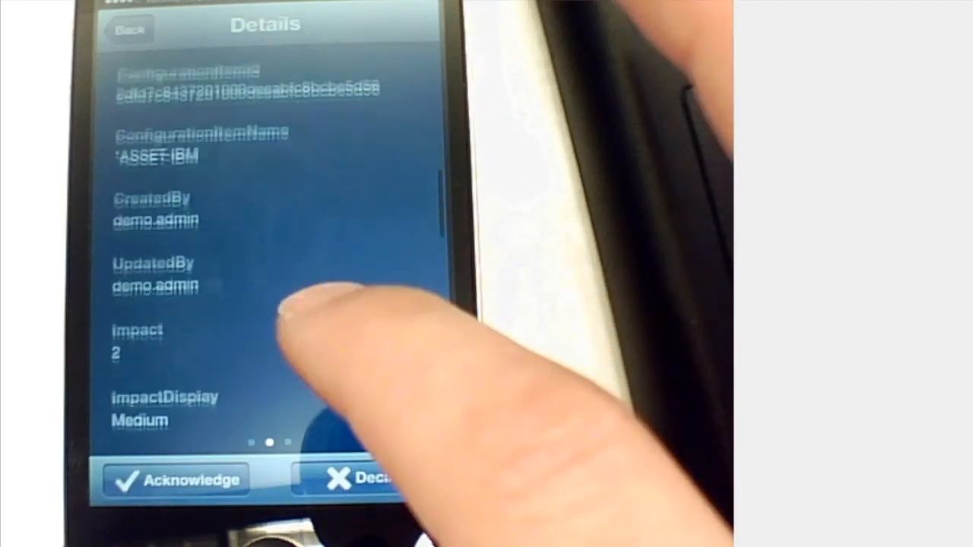
# Scroll through the INC0010004 alert Details page on the iPhone.
pyautogui.scroll(-3)
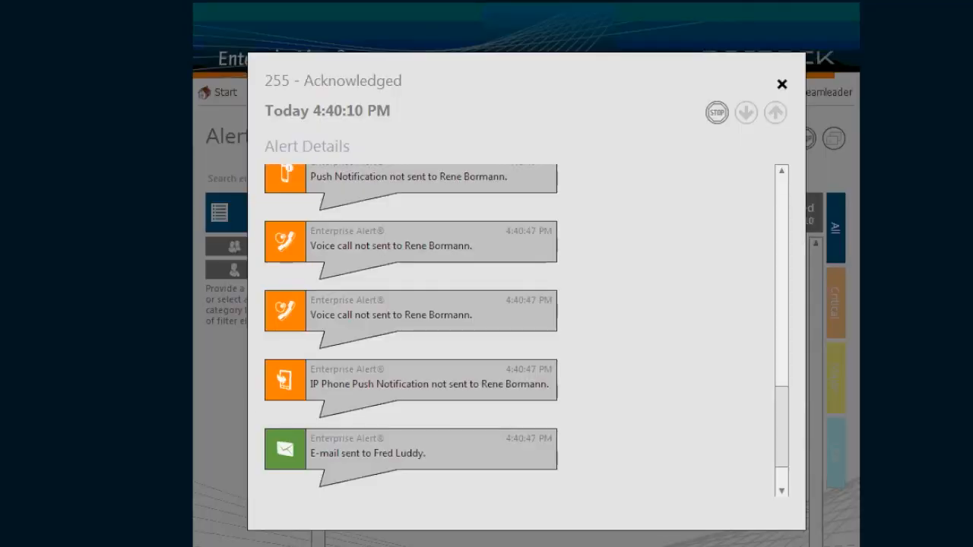
# Confirm Fred Luddy acknowledged alert 255 and select INC0010004 in its text.
pyautogui.click(781, 83)
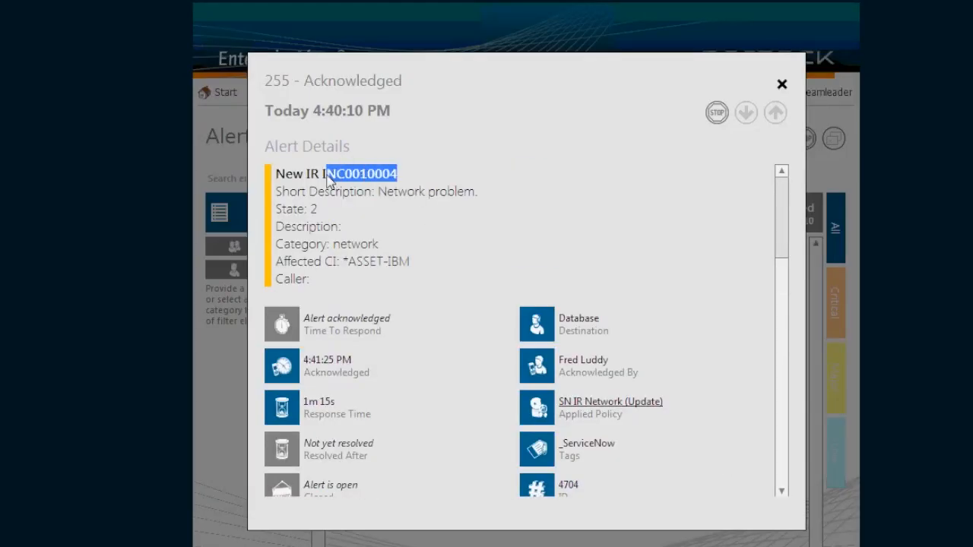
pyautogui.click(781, 83)
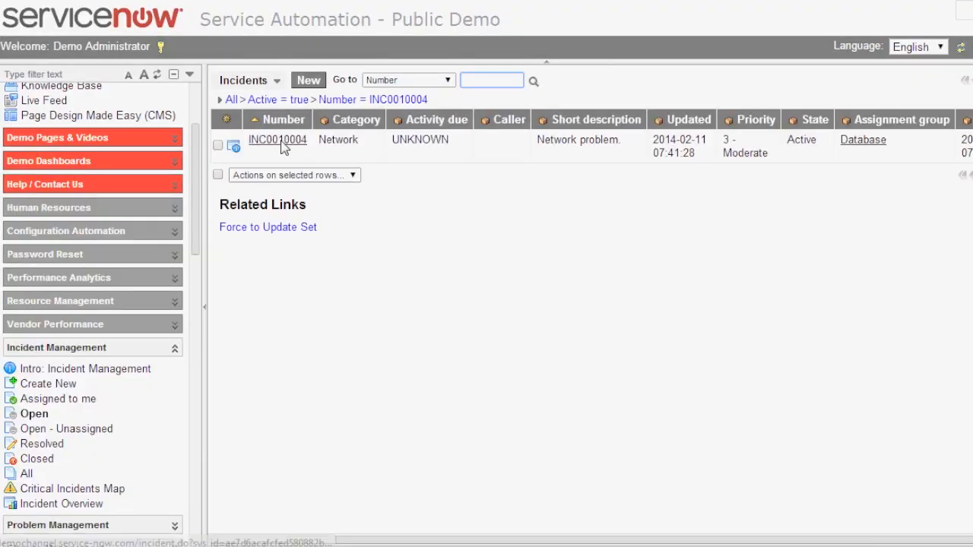
# Open INC0010004 and verify it is assigned to Fred Luddy in Database.
pyautogui.click(277, 139)
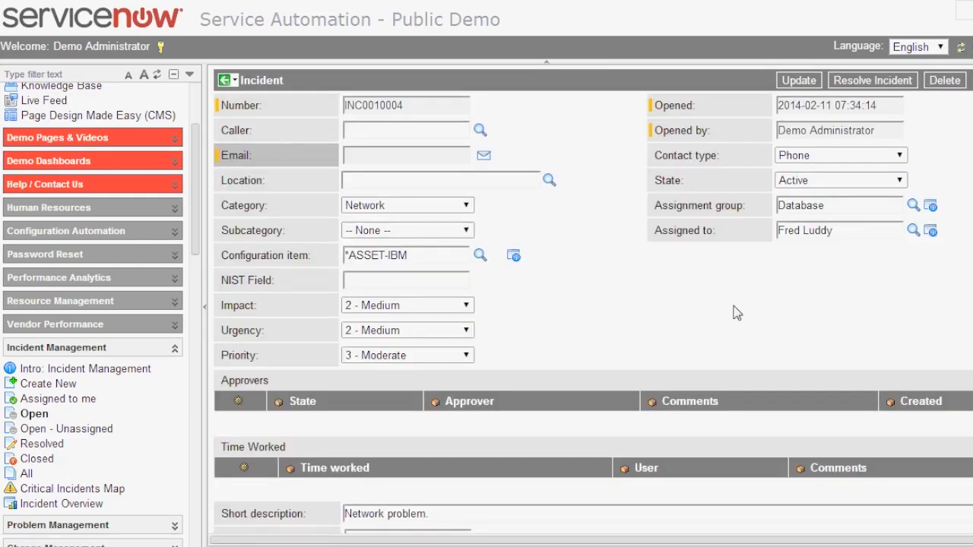
pyautogui.click(837, 231)
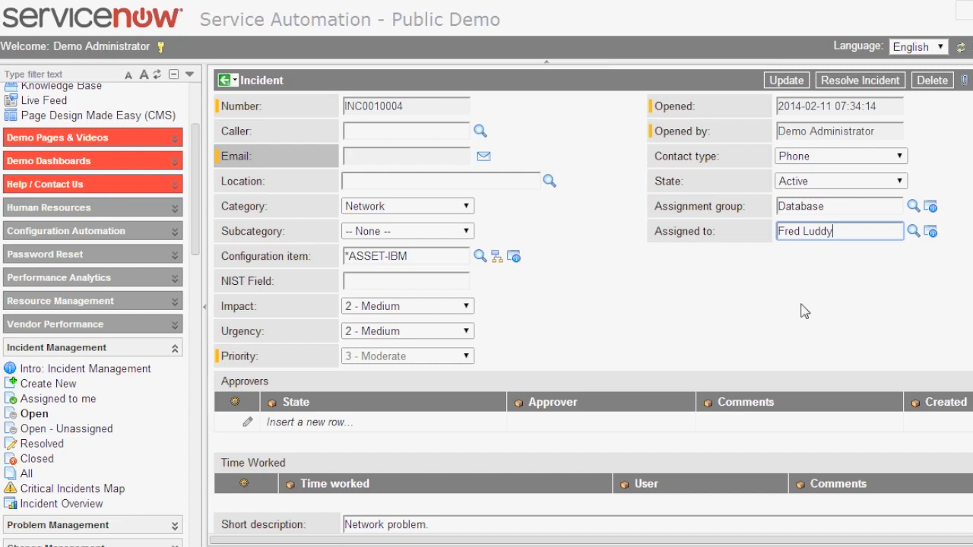
pyautogui.scroll(-3)
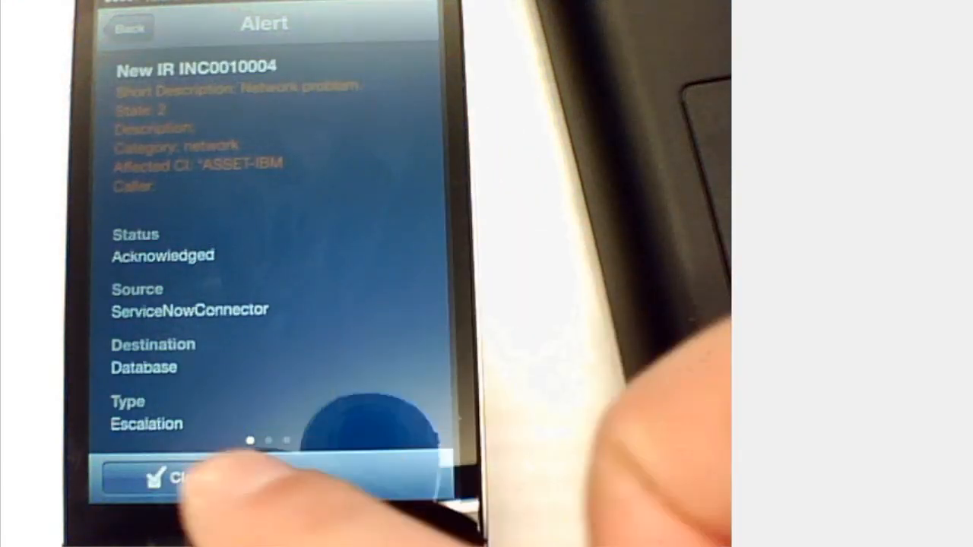
# Close the INC0010004 alert on the iPhone with comment 'It is working again'.
pyautogui.click(175, 478)
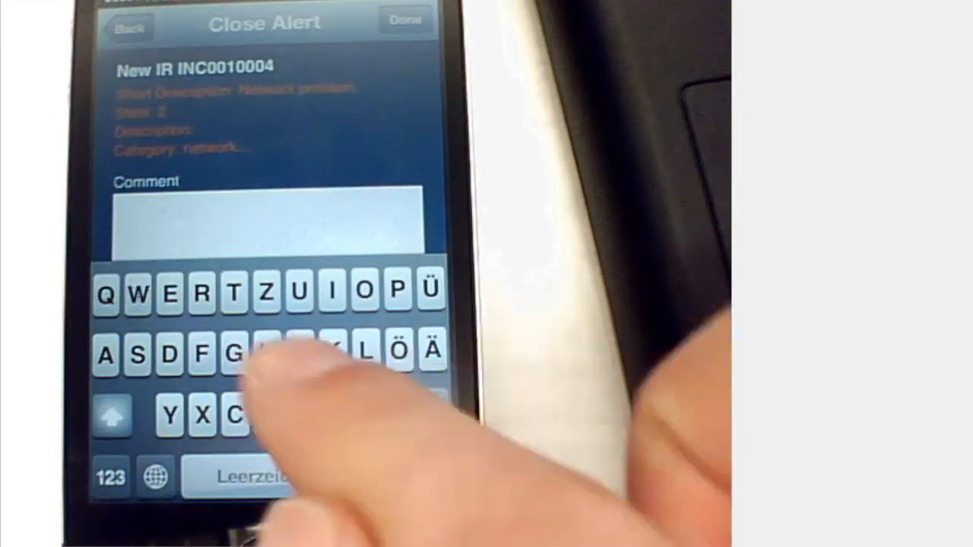
pyautogui.write('Ok')
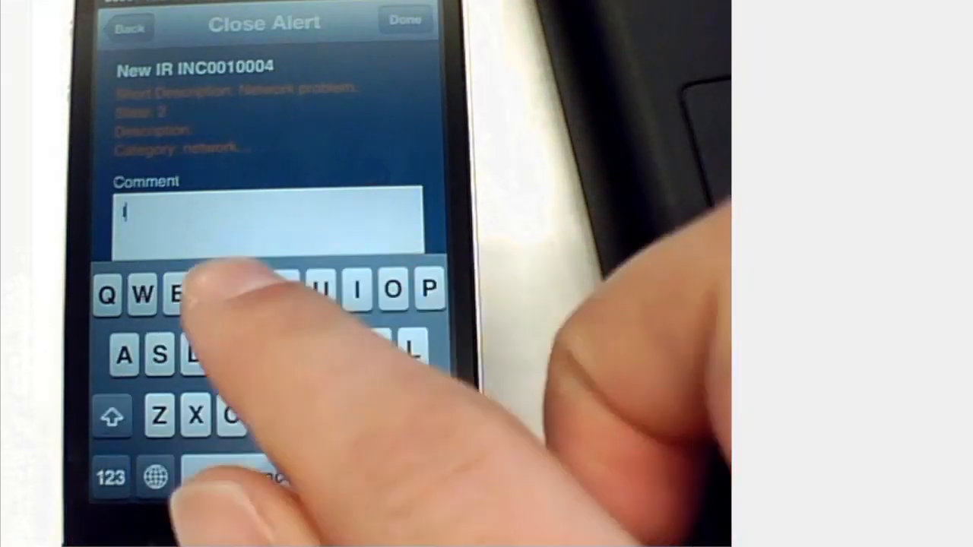
pyautogui.click(160, 291)
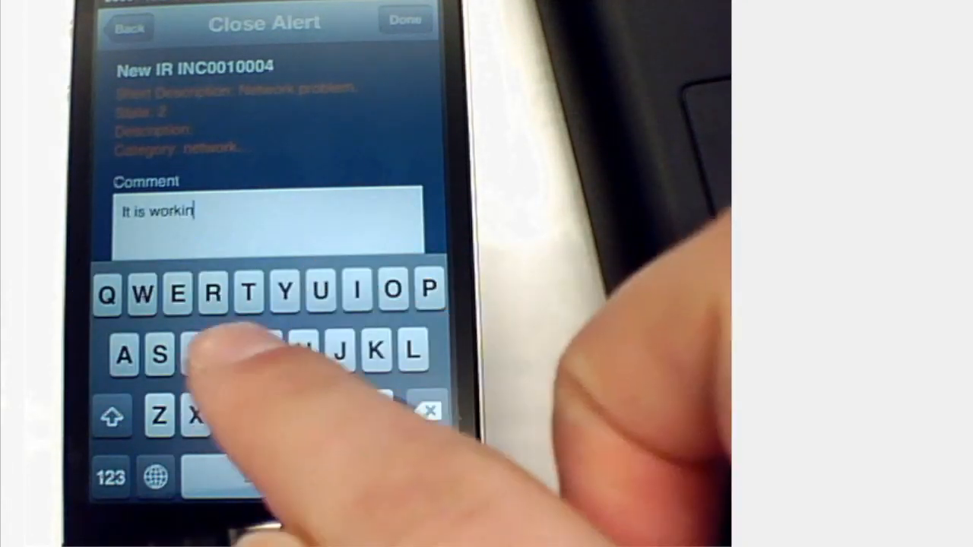
pyautogui.click(268, 293)
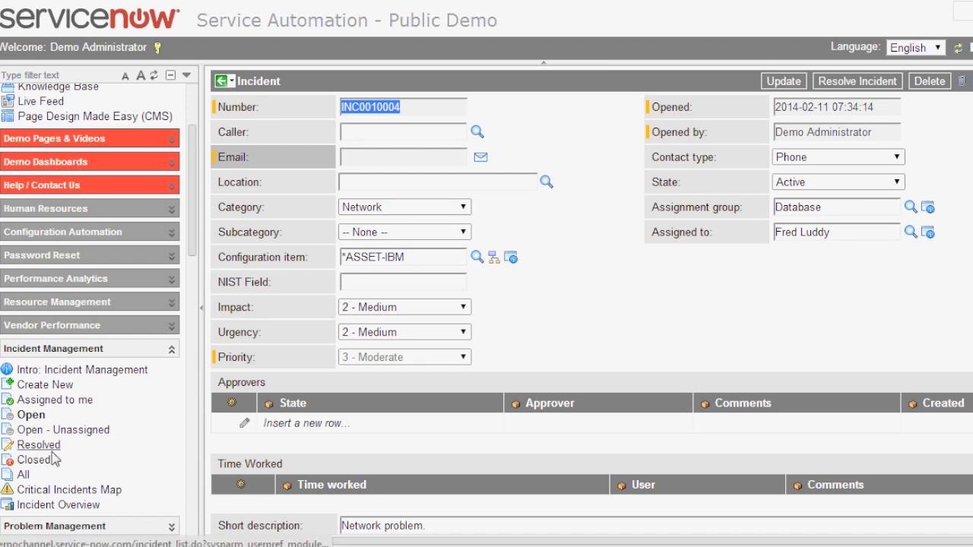
# Find INC0010004 among Resolved incidents and view its 'It is working again' close notes.
pyautogui.click(36, 445)
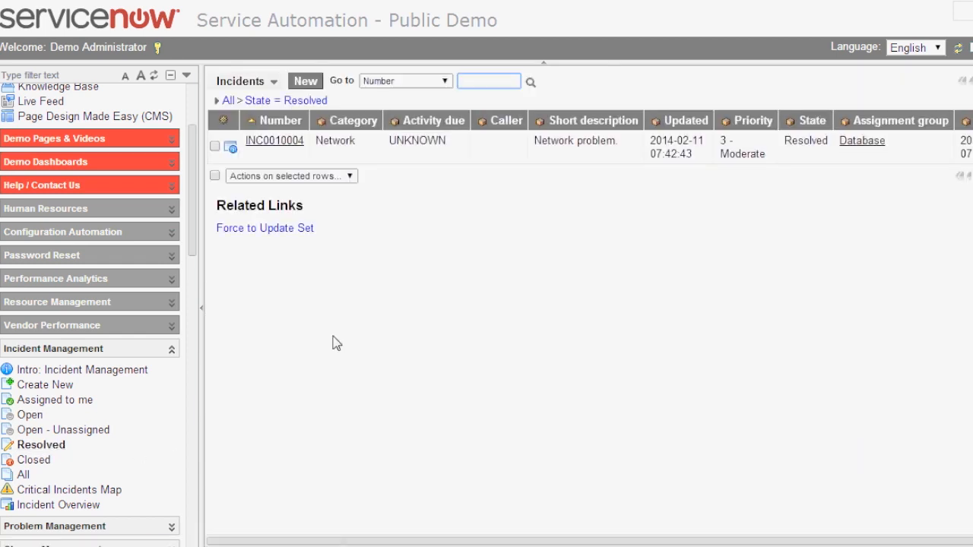
pyautogui.doubleClick(574, 141)
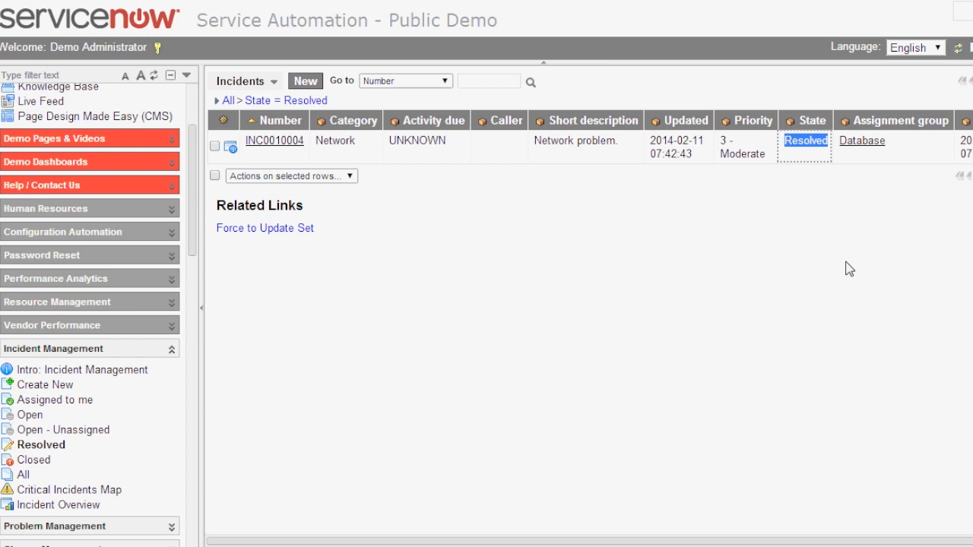
pyautogui.doubleClick(805, 140)
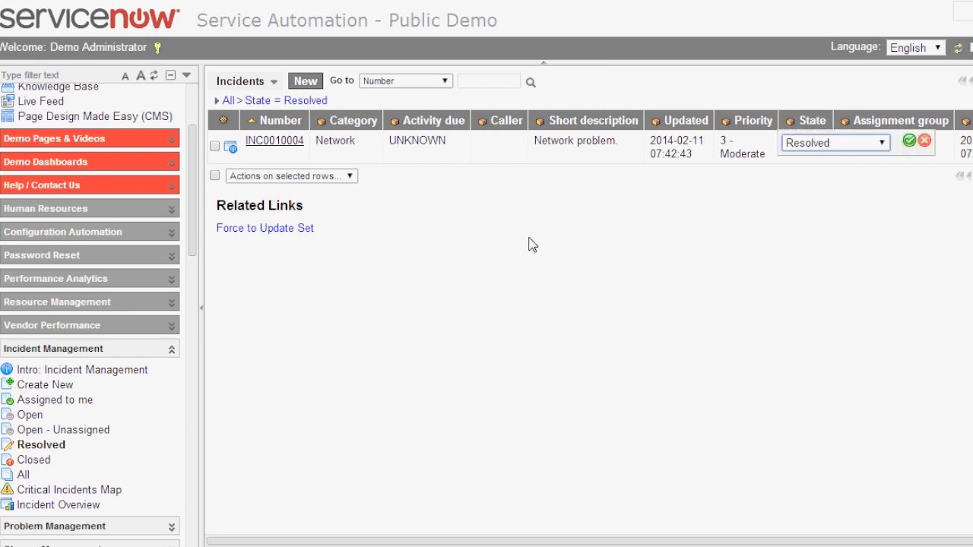
pyautogui.click(275, 140)
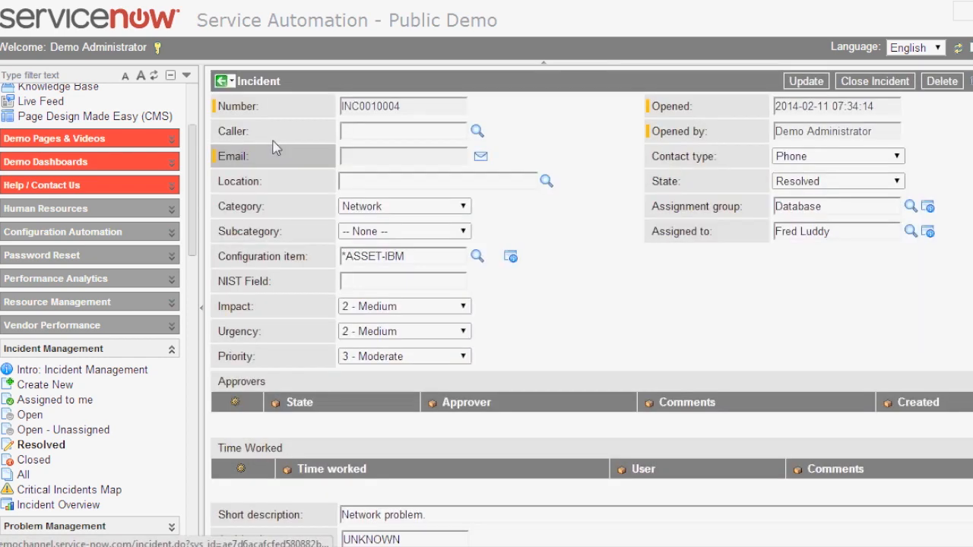
pyautogui.scroll(-3)
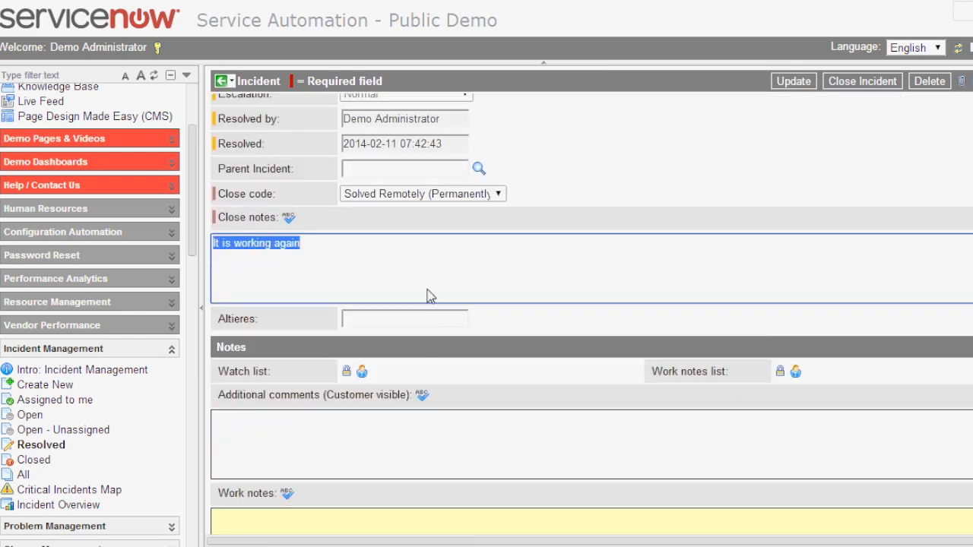
pyautogui.moveTo(398, 241)
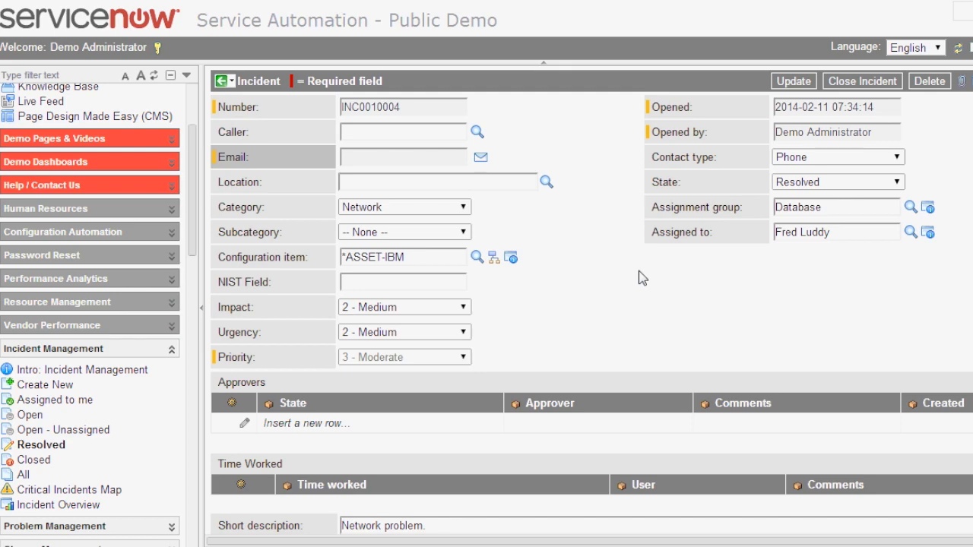
pyautogui.moveTo(577, 251)
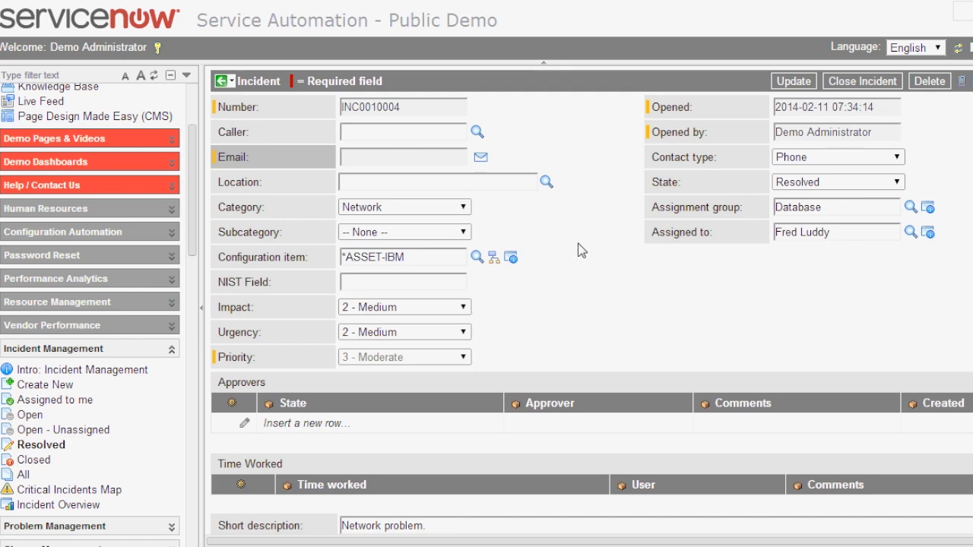